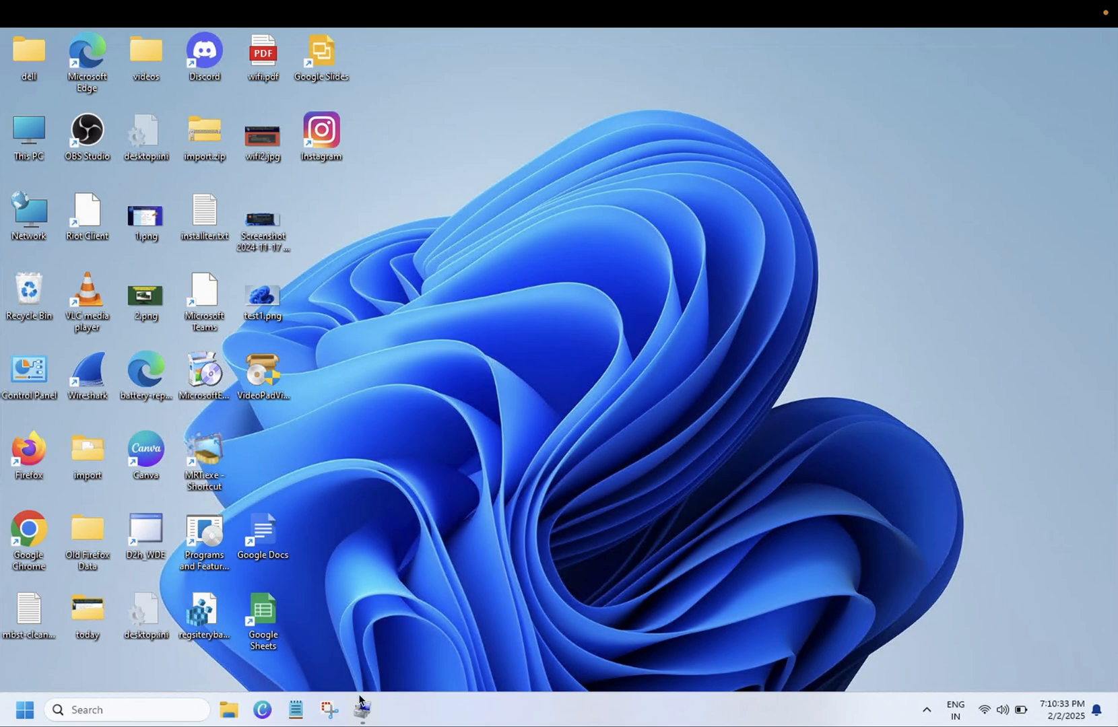
Check the C: volume's (122.63 GB) Disk Management context menu for Extend Volume
left_click(362, 709)
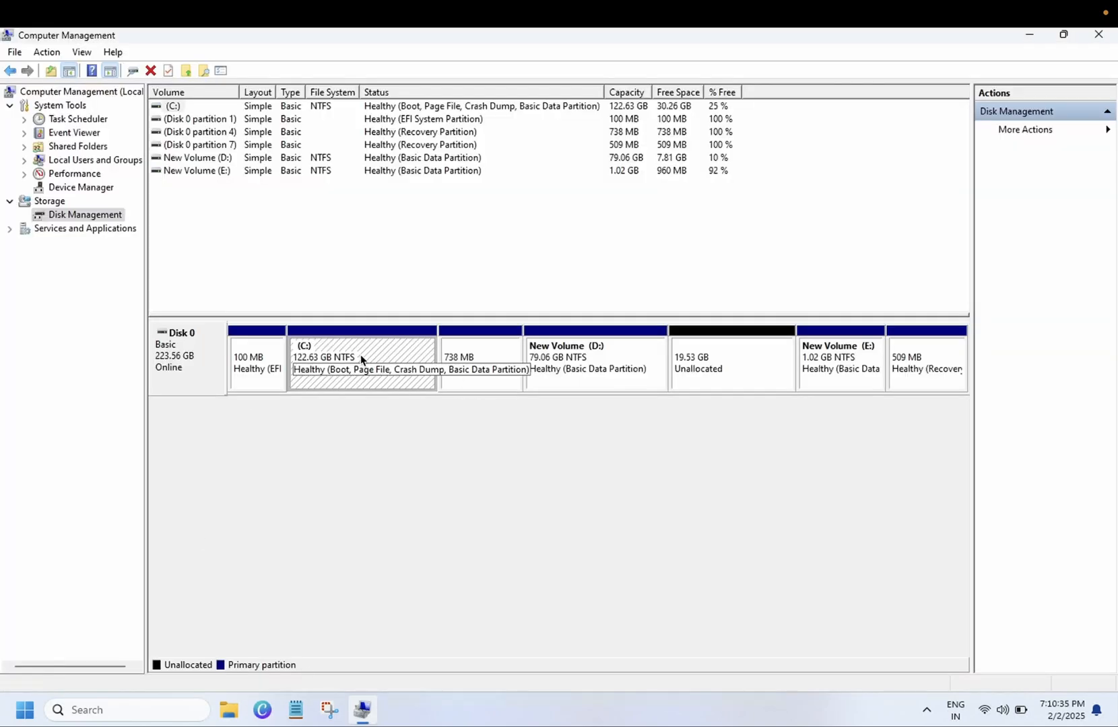
right_click(360, 356)
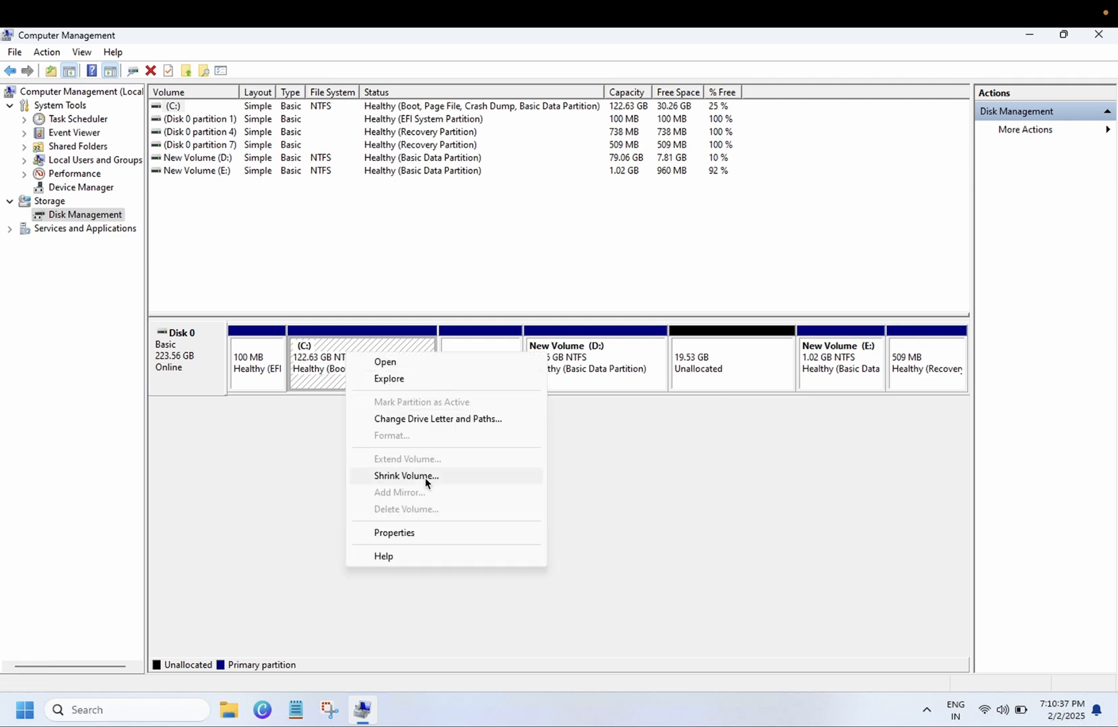
mouse_move(429, 464)
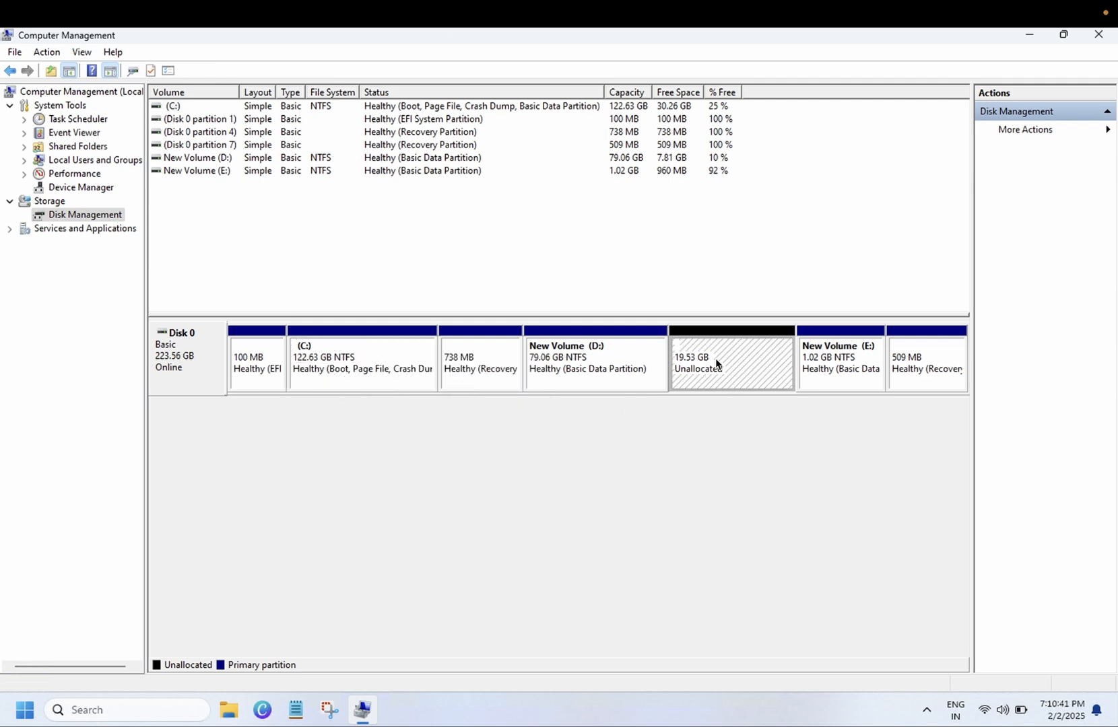
mouse_move(362, 360)
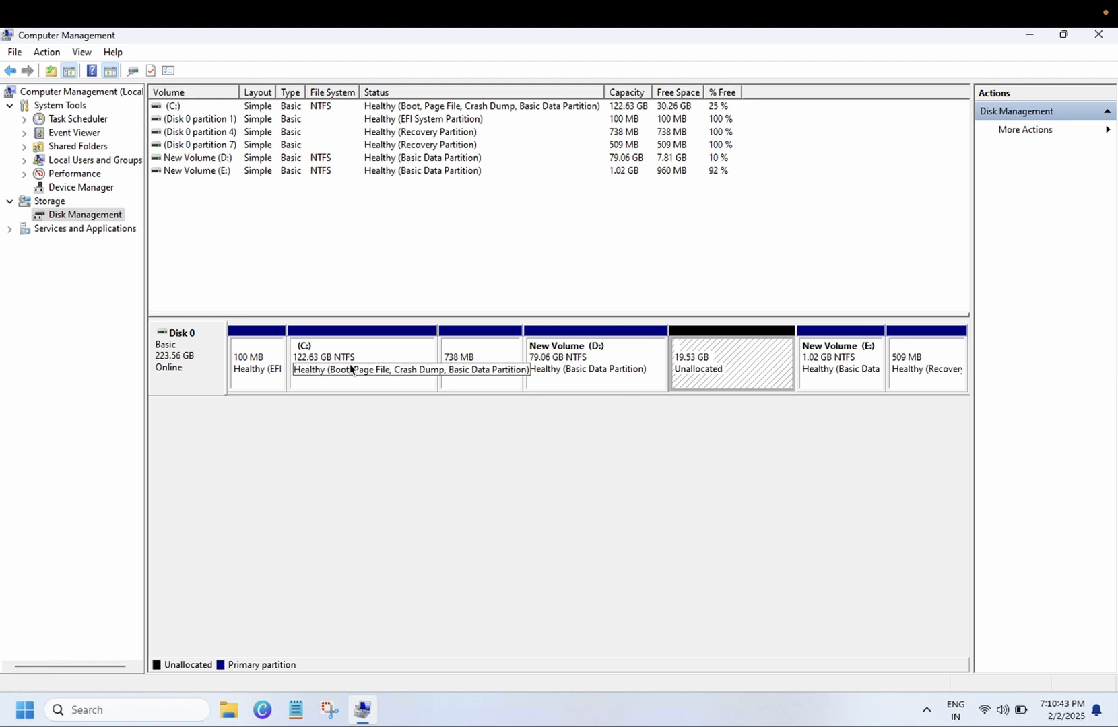
left_click(362, 360)
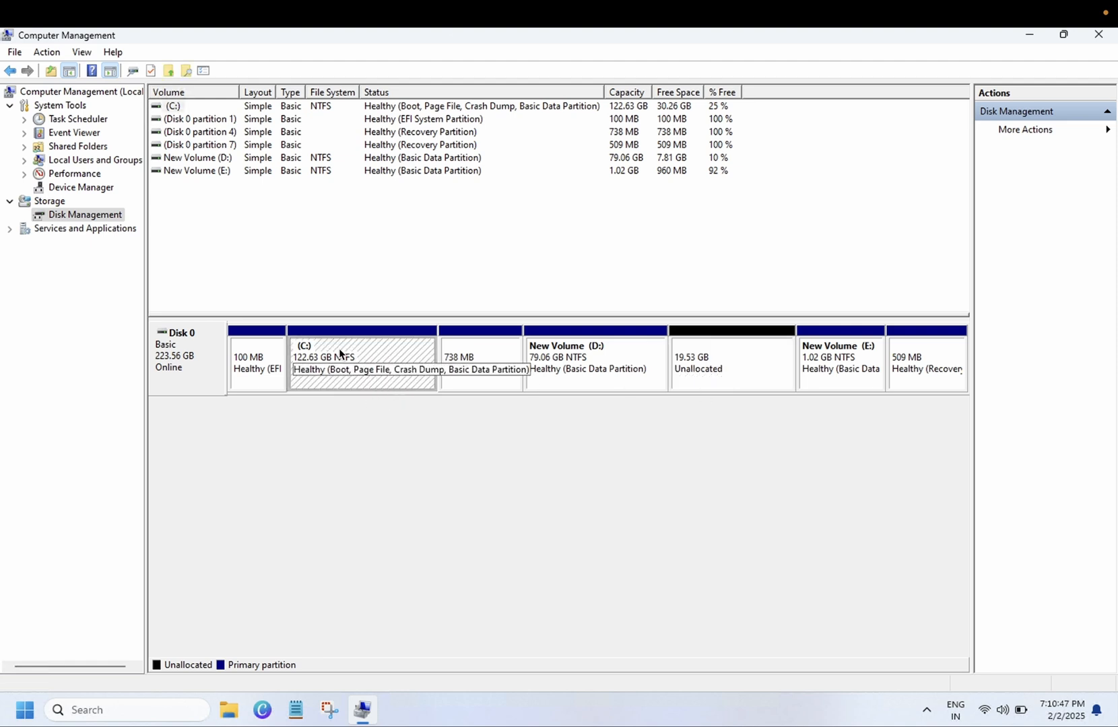
mouse_move(398, 352)
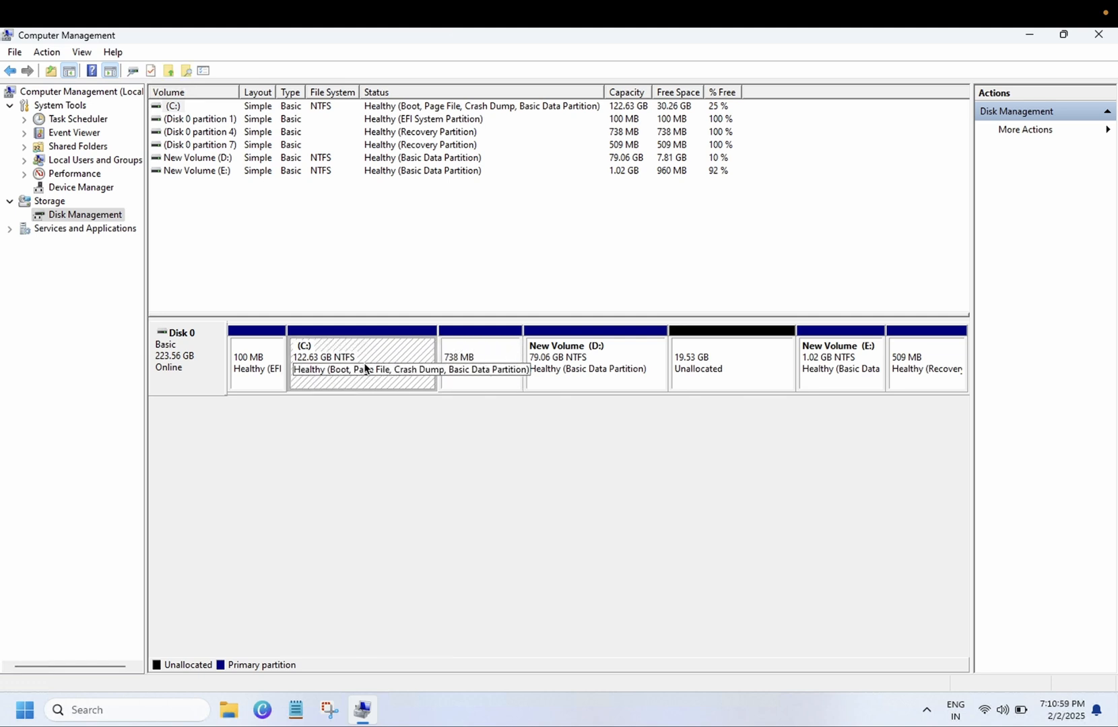
left_click(729, 360)
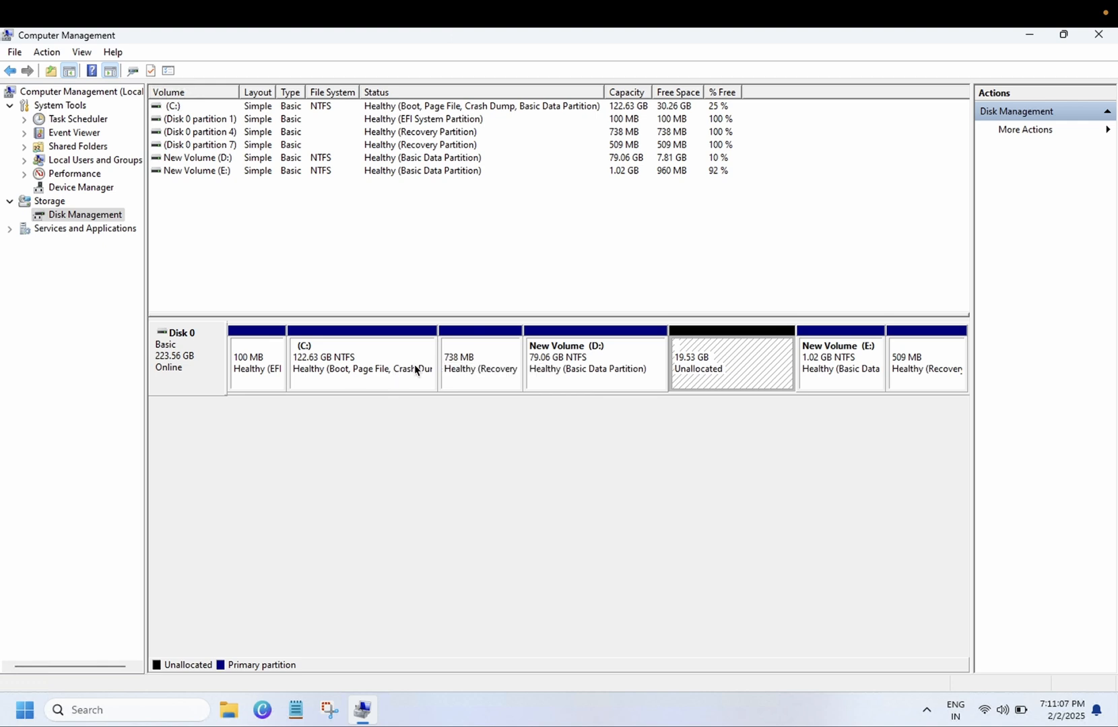
mouse_move(478, 360)
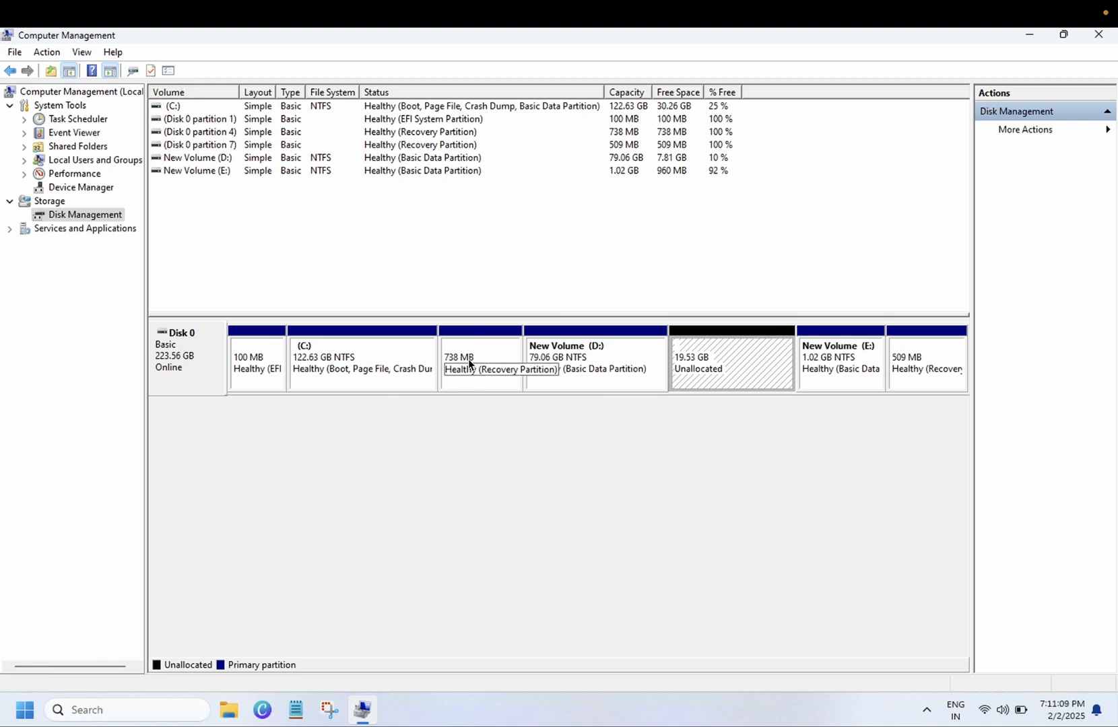
left_click(362, 356)
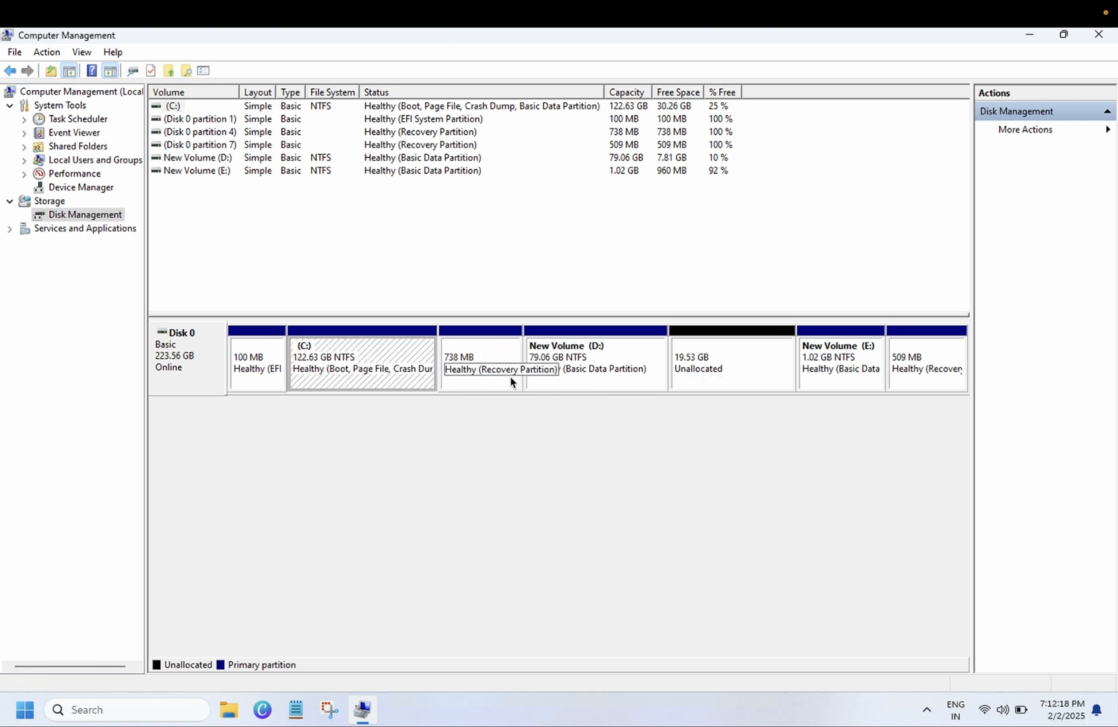
left_click(479, 360)
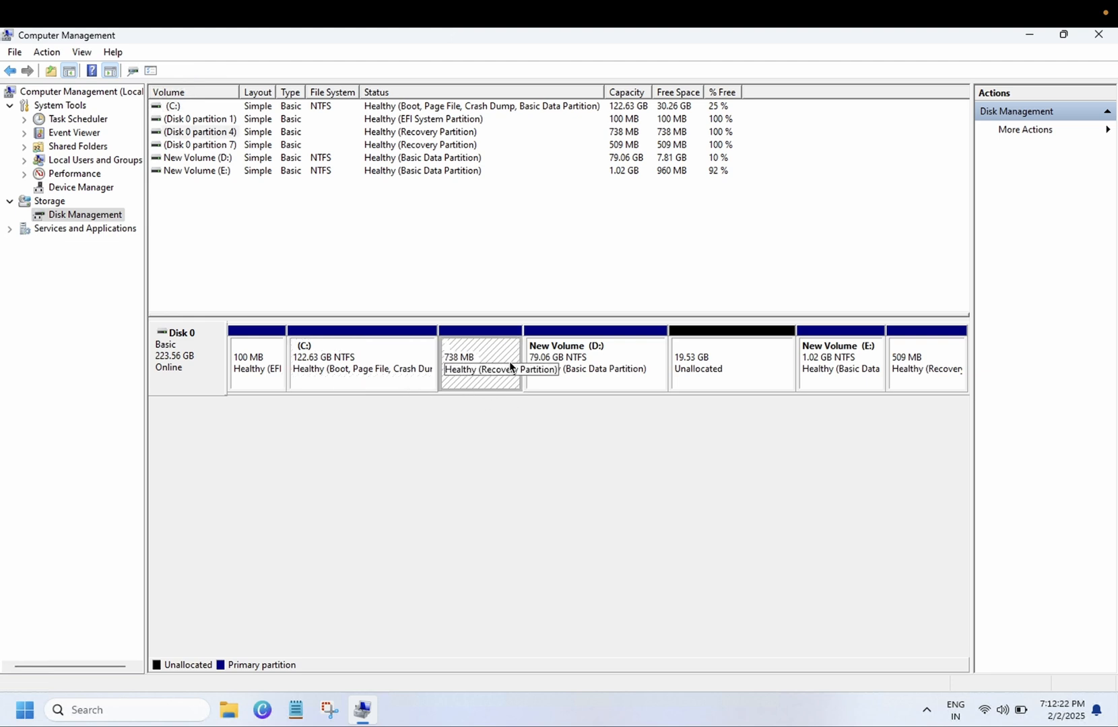
mouse_move(682, 363)
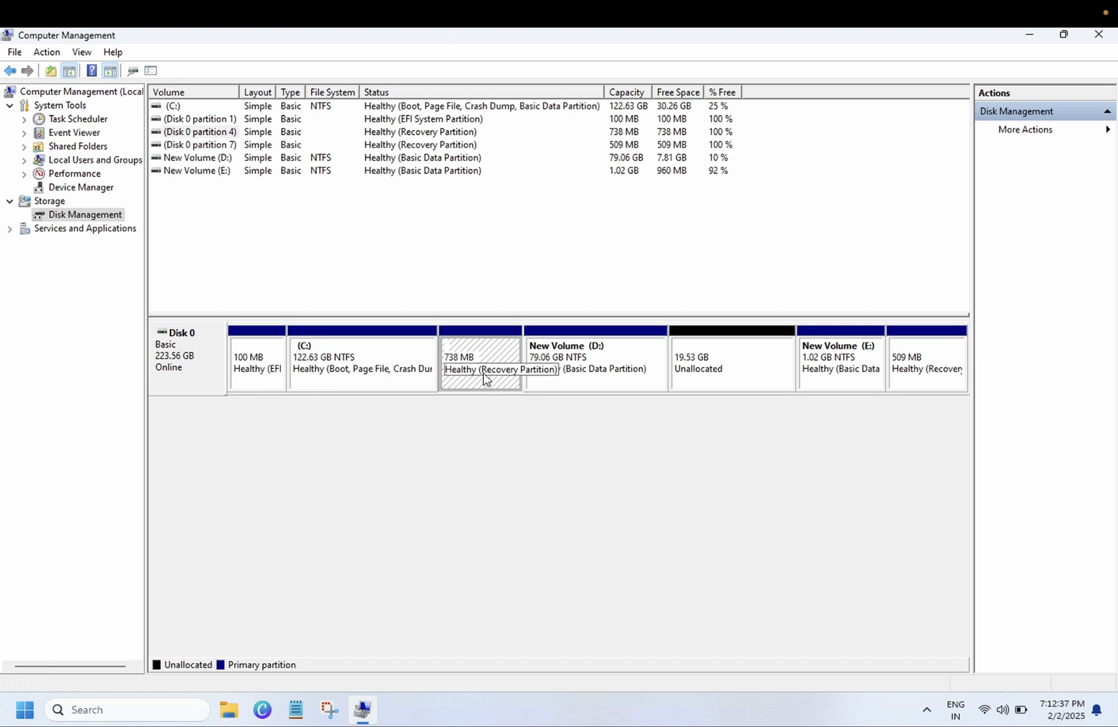
mouse_move(512, 376)
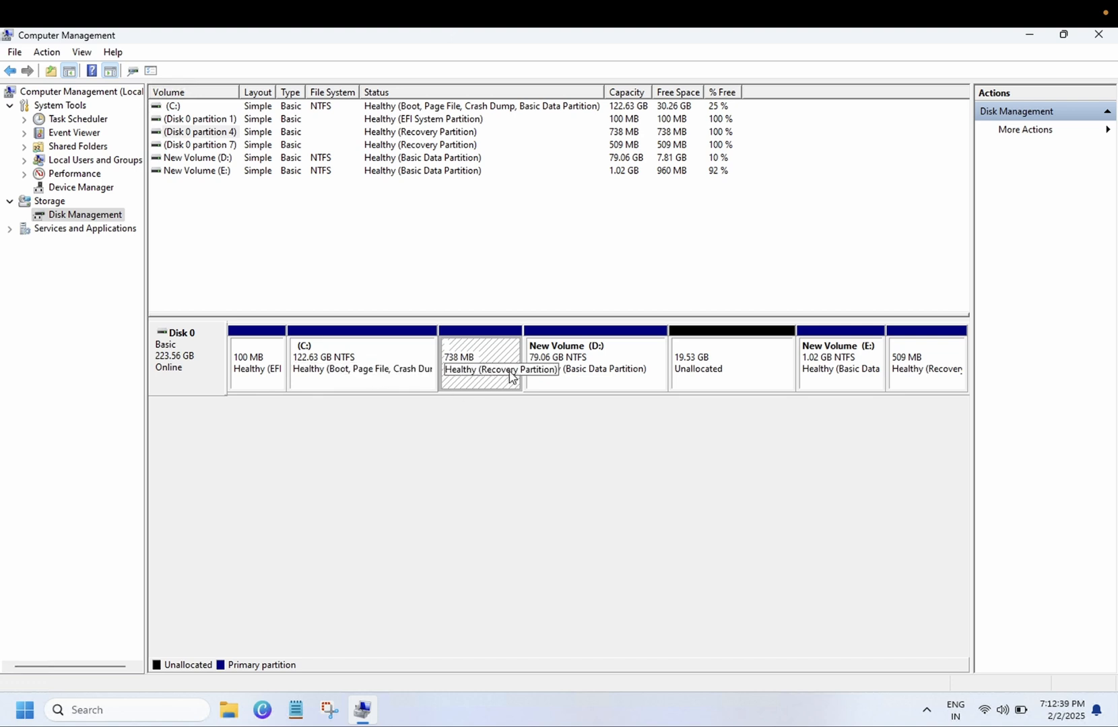
mouse_move(488, 375)
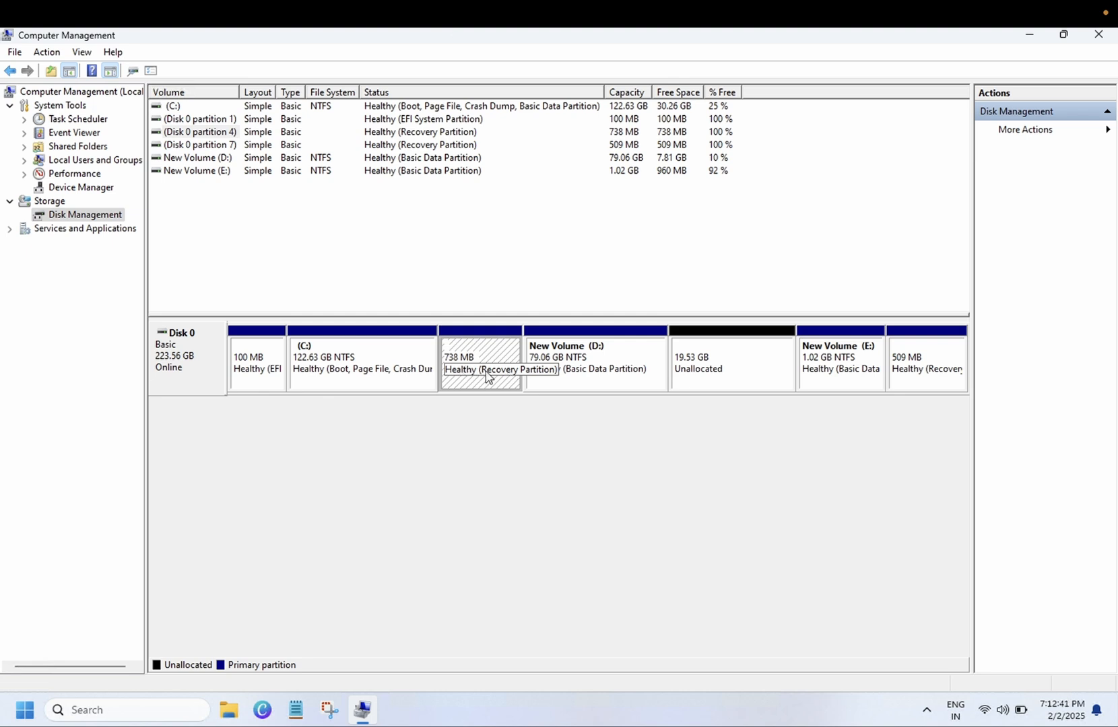
mouse_move(488, 385)
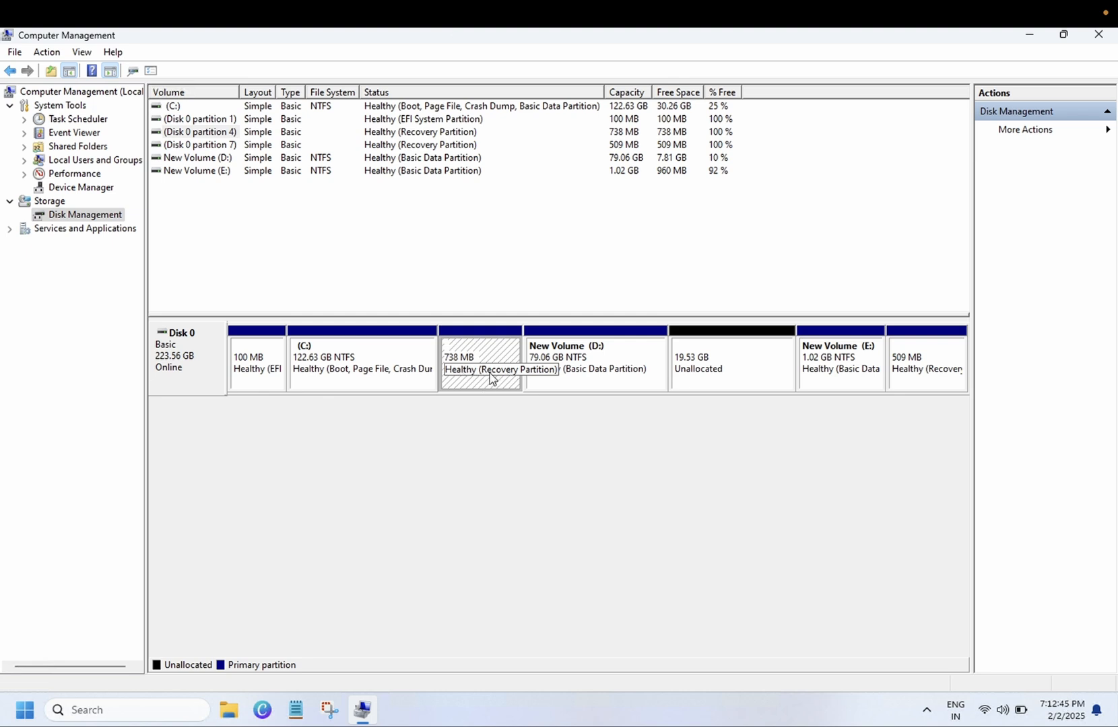
mouse_move(485, 382)
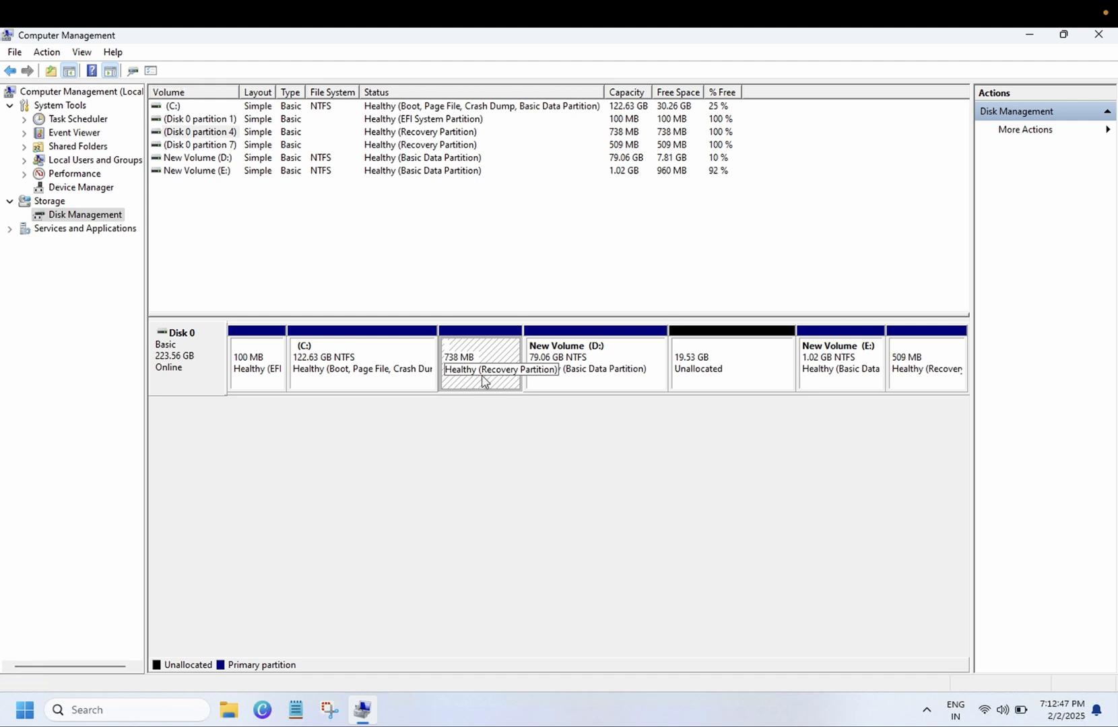
mouse_move(966, 150)
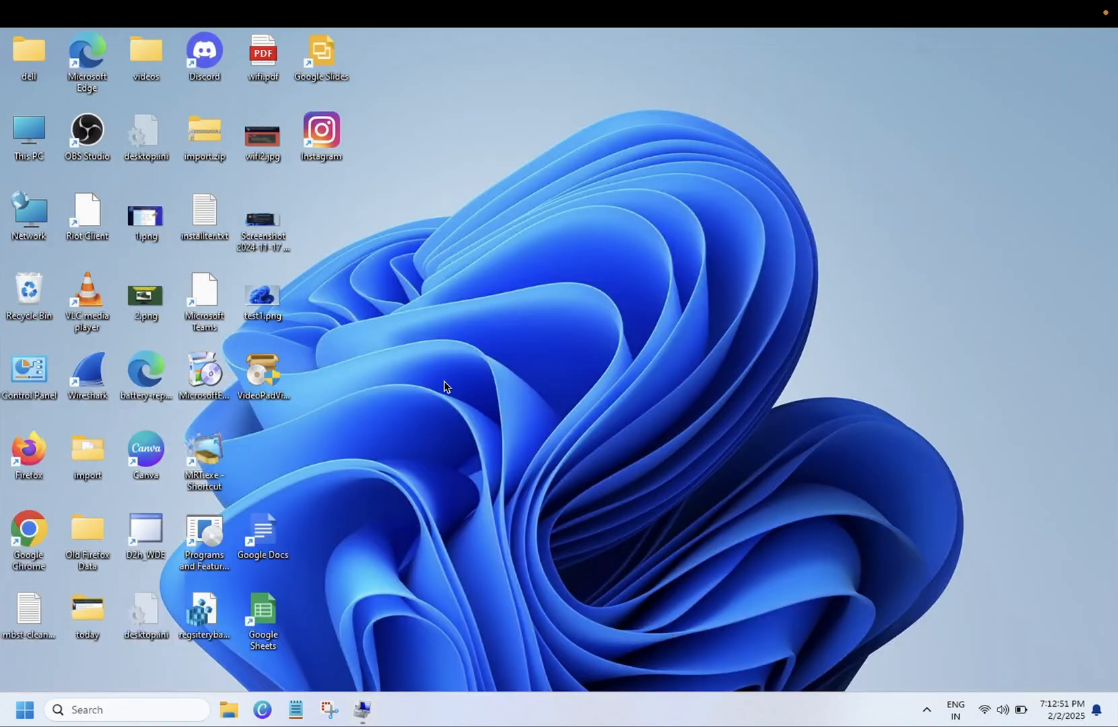
mouse_move(28, 534)
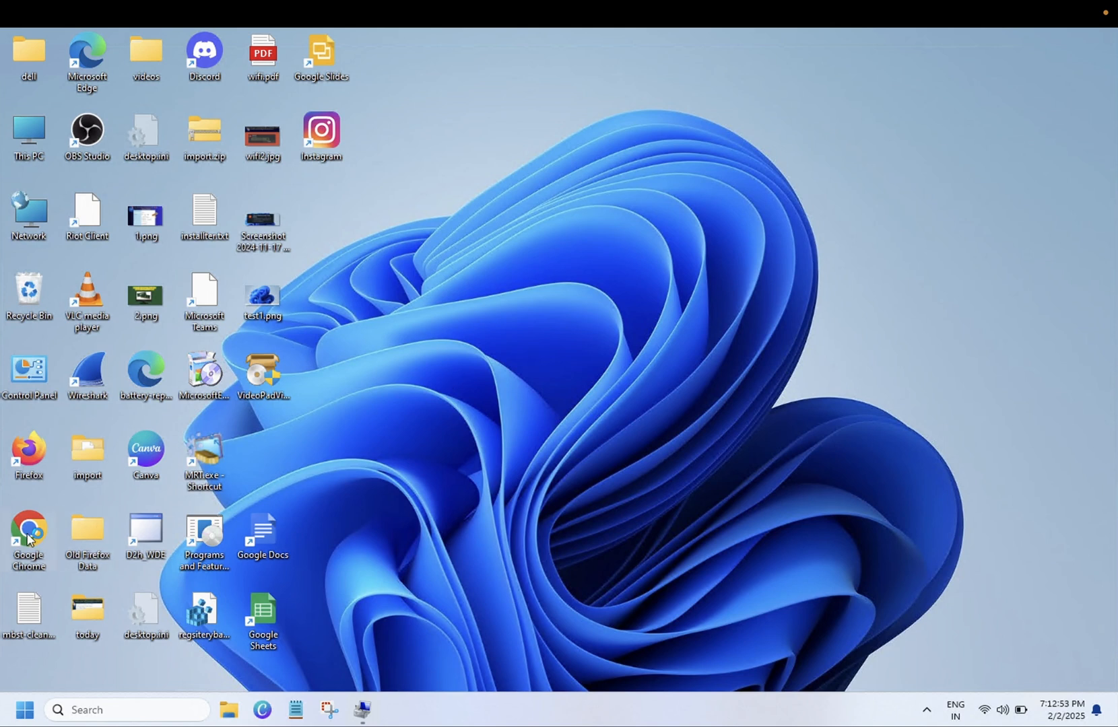
Launch Google Chrome from its desktop shortcut
double_click(28, 531)
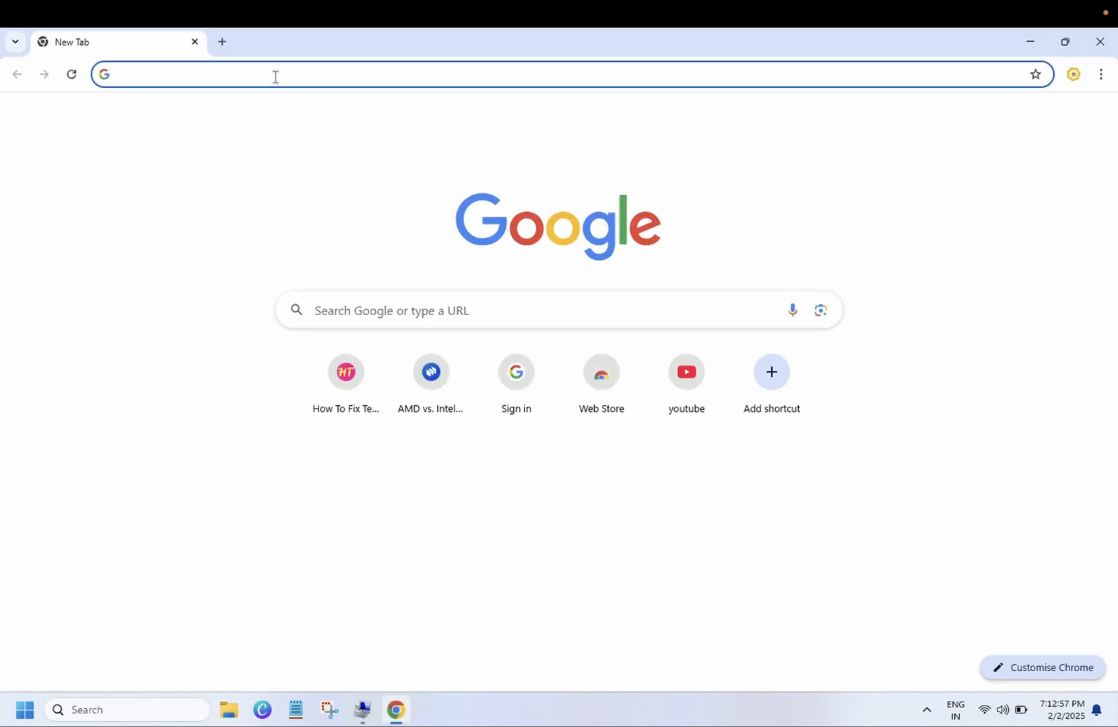
Search Google for 'minitool partition wizard' from the Chrome address bar
left_click(274, 74)
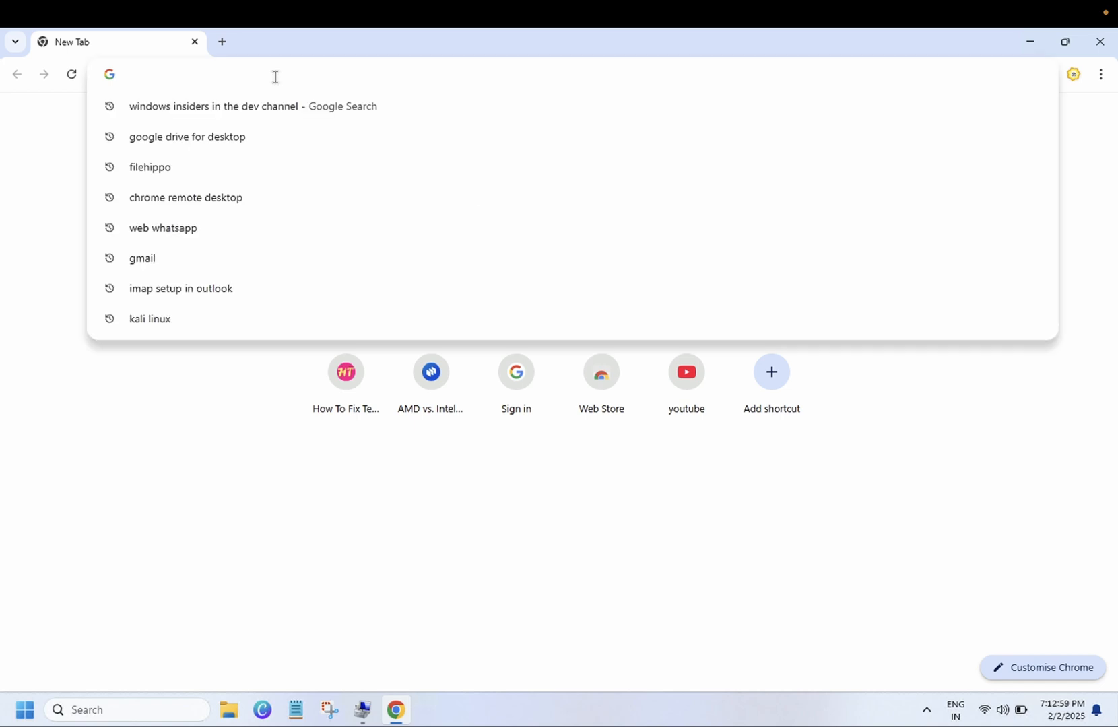
type("mini")
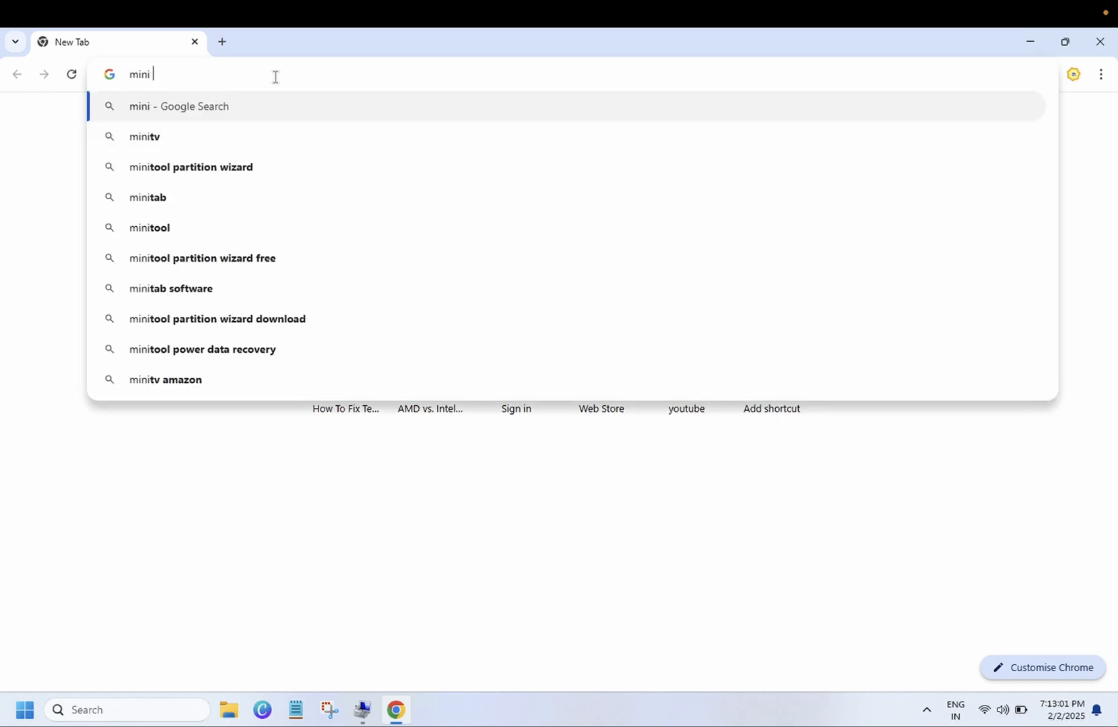
type("toll")
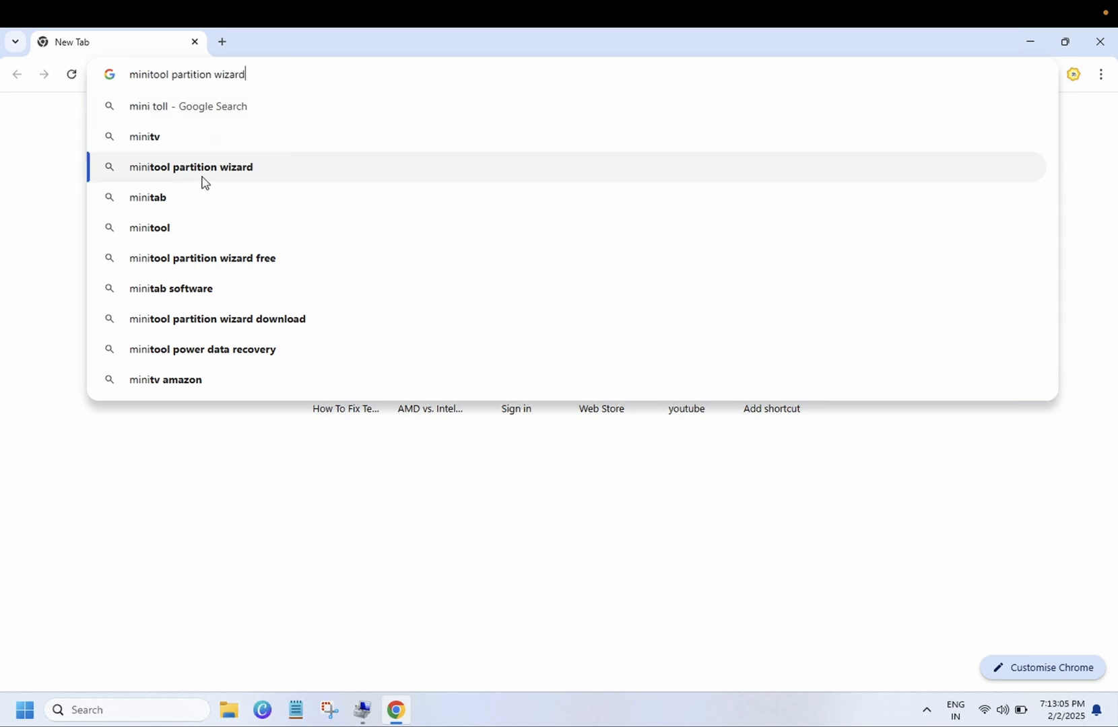
left_click(189, 167)
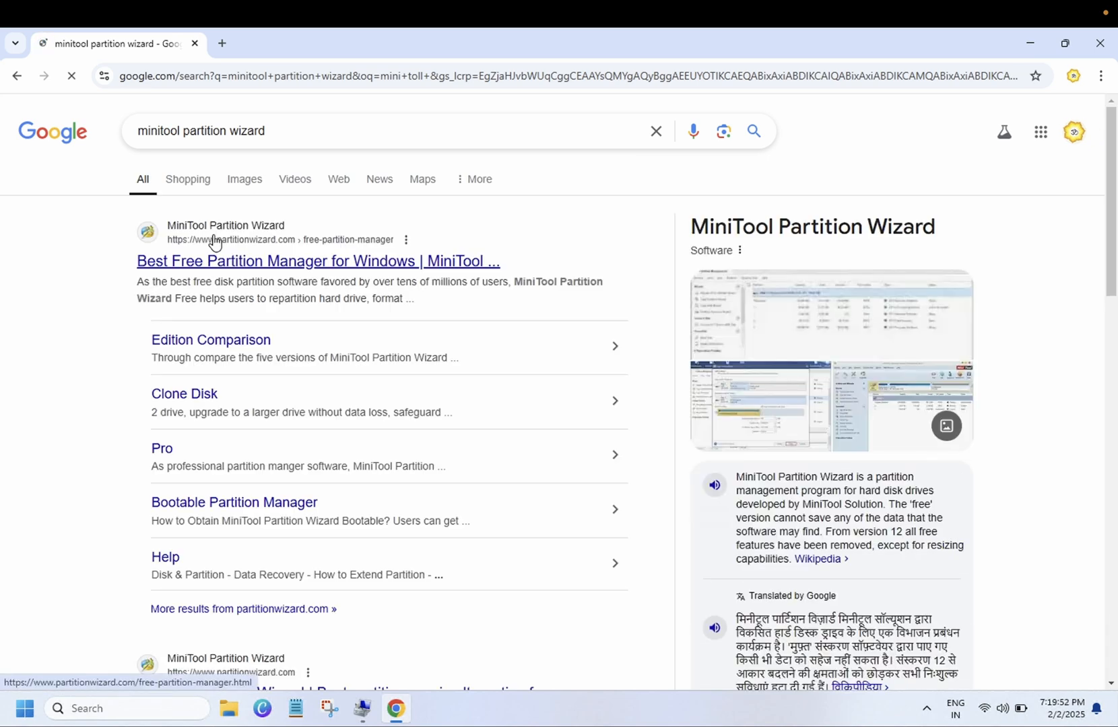
mouse_move(233, 270)
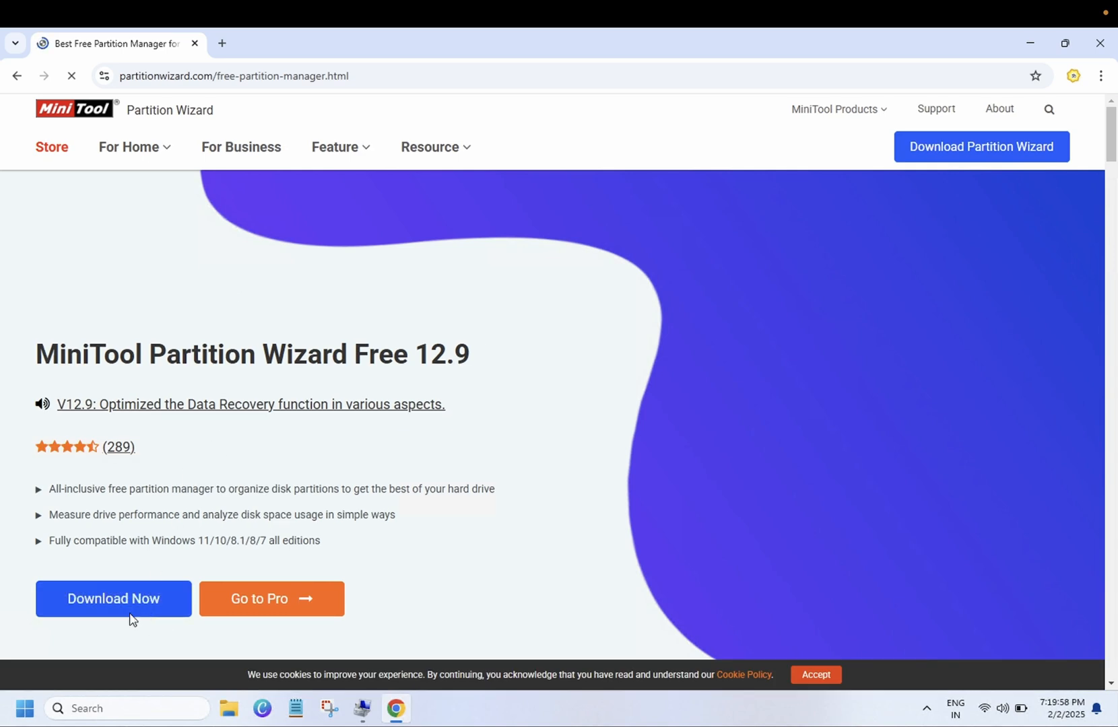
Download pw-free-online.exe, verify it in download history, and dismiss the security warning
left_click(113, 597)
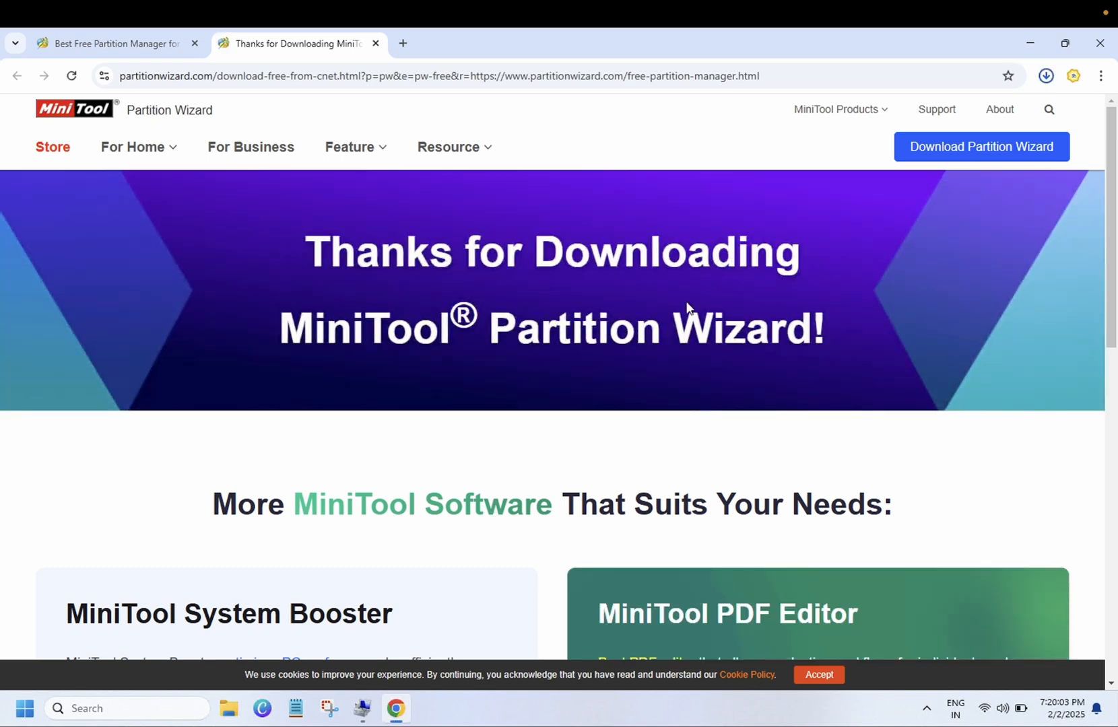
mouse_move(998, 110)
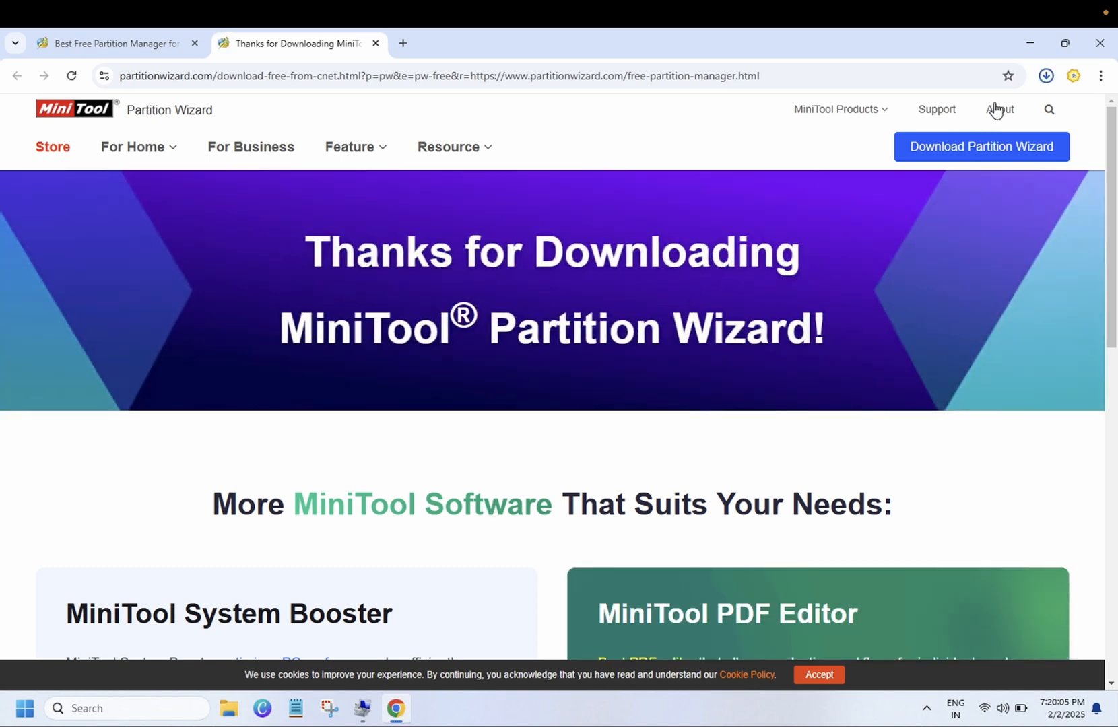
left_click(1046, 76)
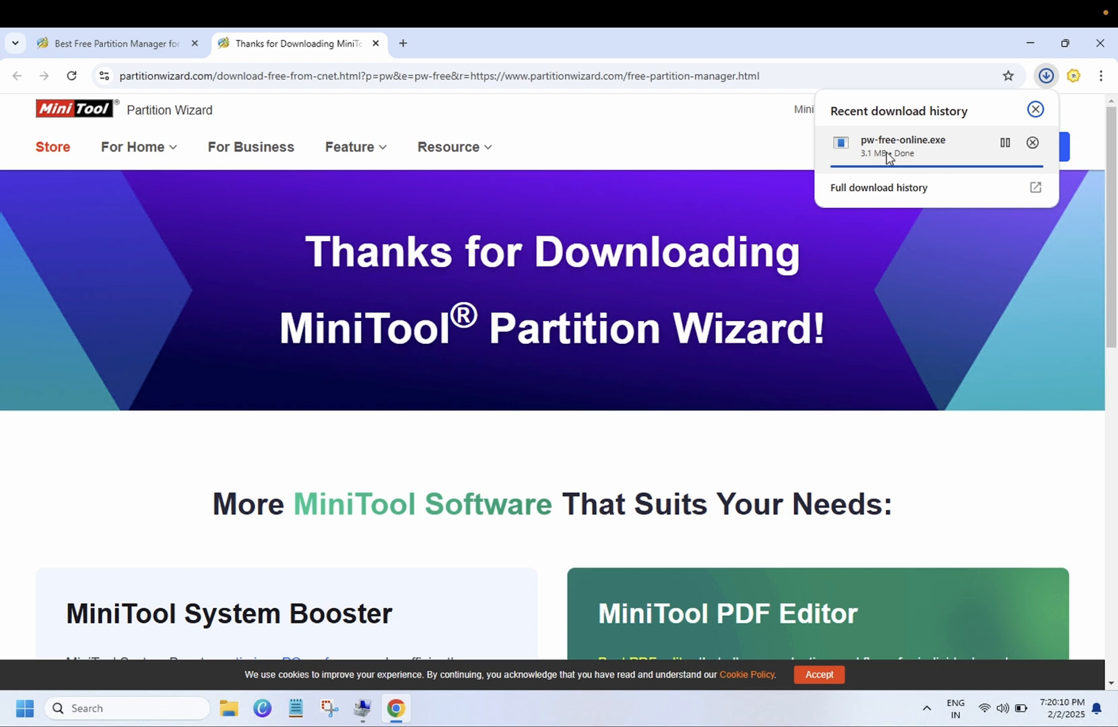
mouse_move(1005, 155)
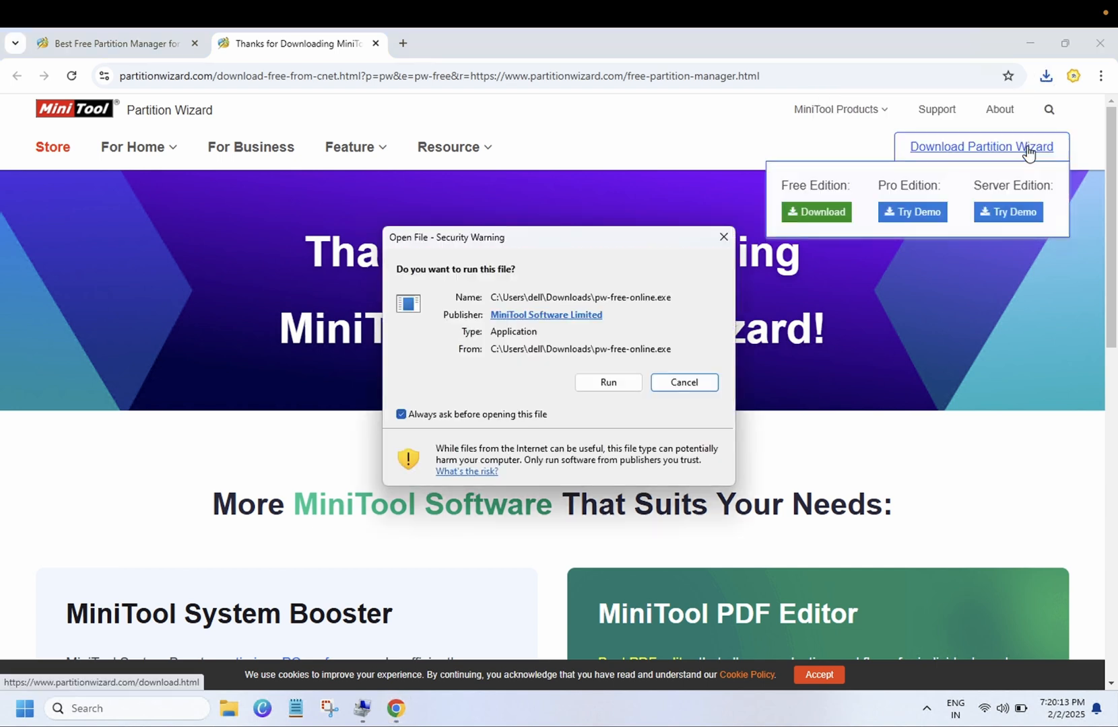
left_click(682, 382)
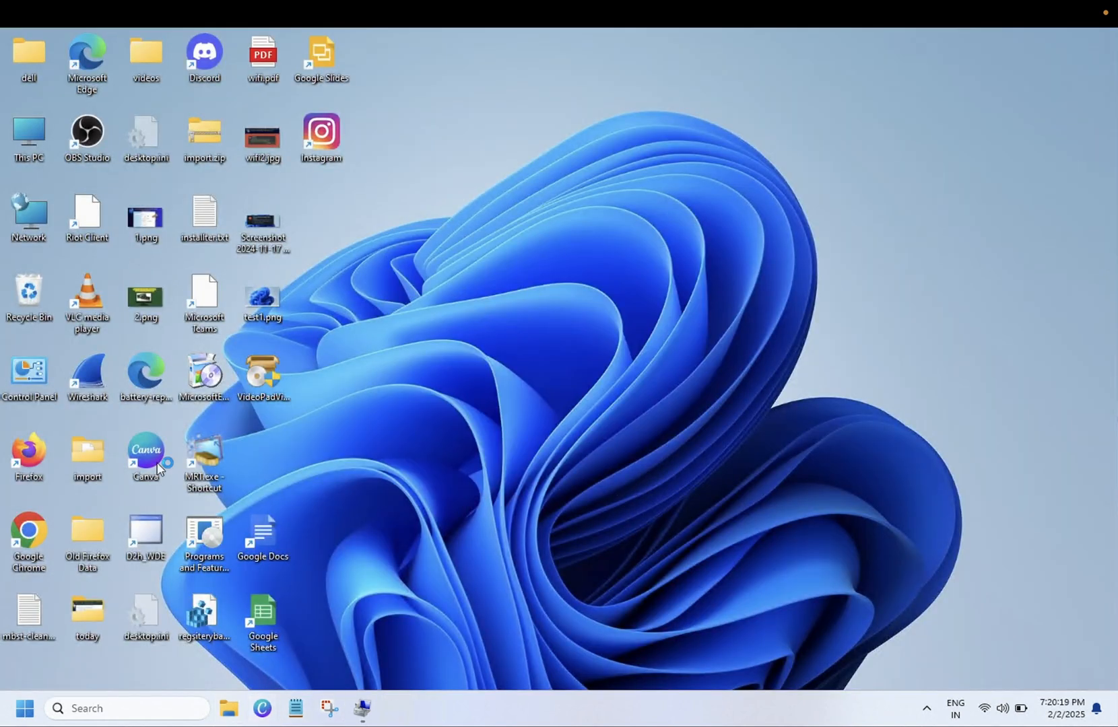
Run pw-free-online.exe from the Downloads folder in File Explorer
left_click(229, 707)
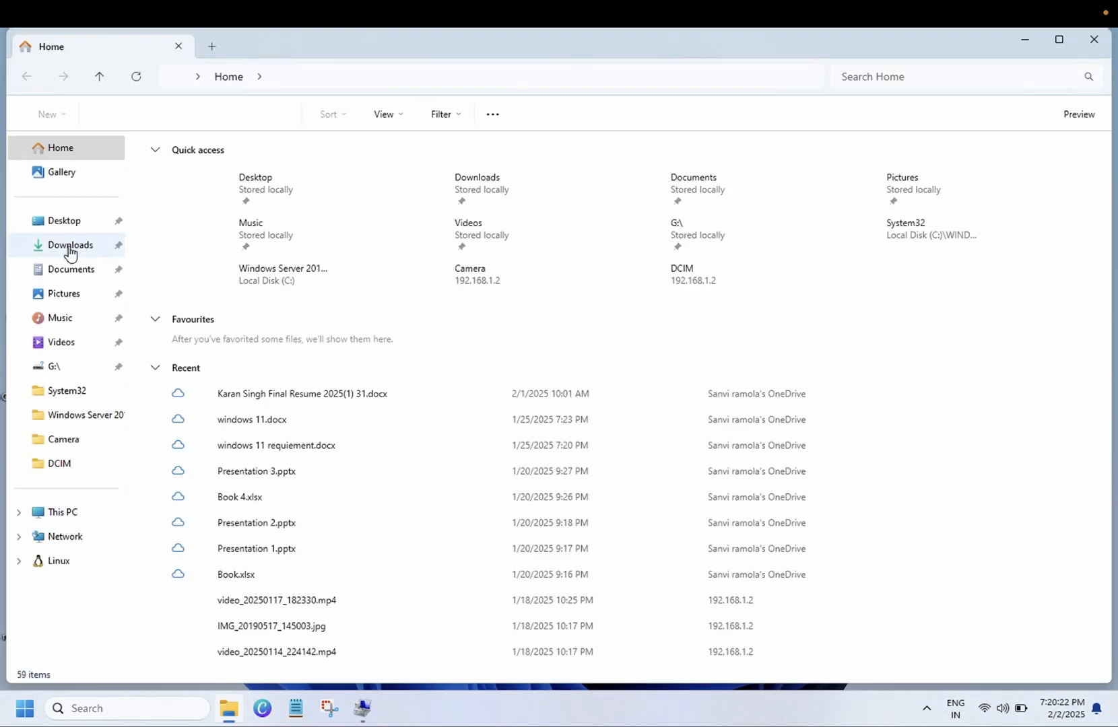
left_click(70, 244)
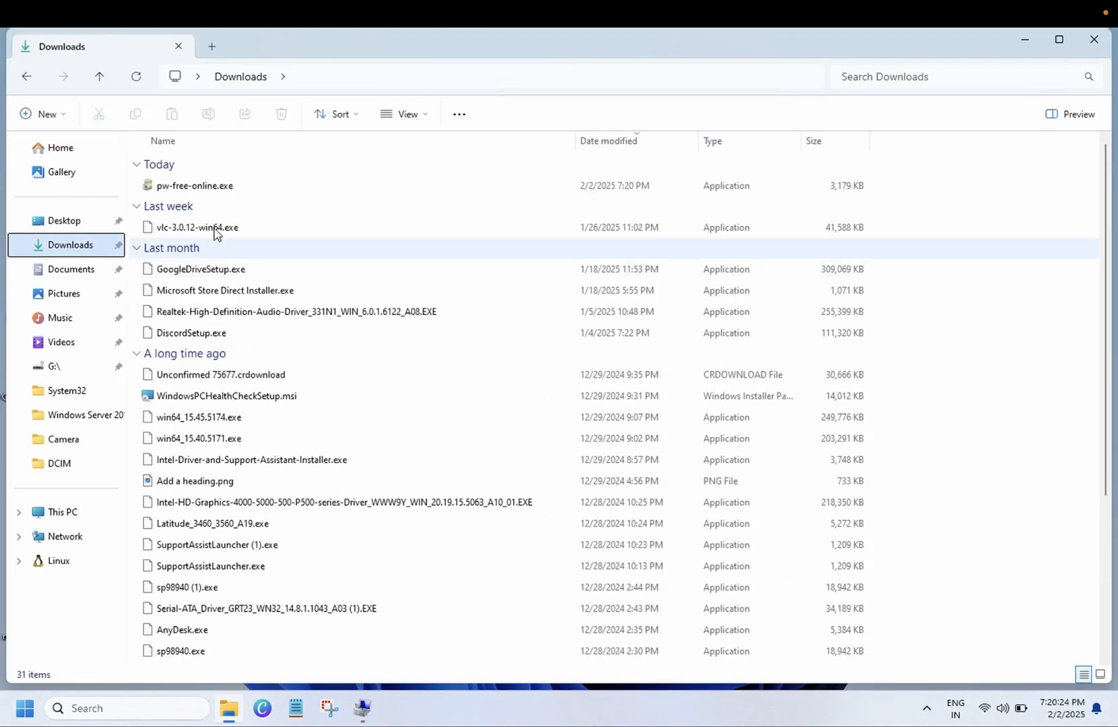
left_click(194, 185)
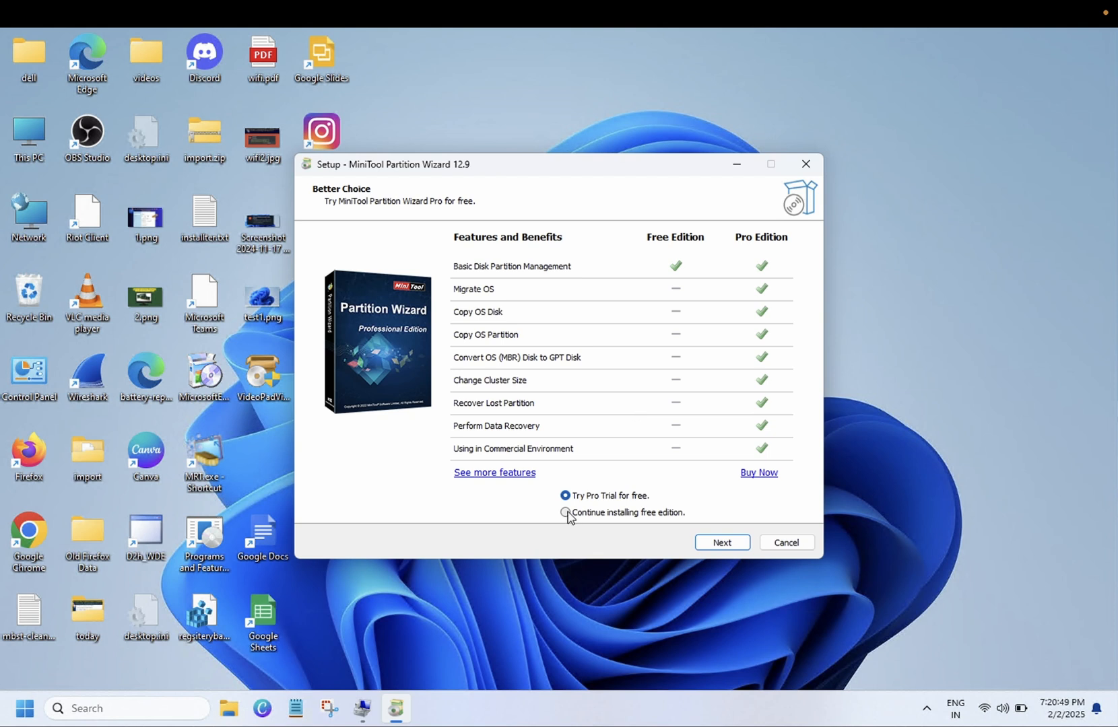
Install the Free edition with MiniTool ShadowMaker Free unticked
left_click(566, 512)
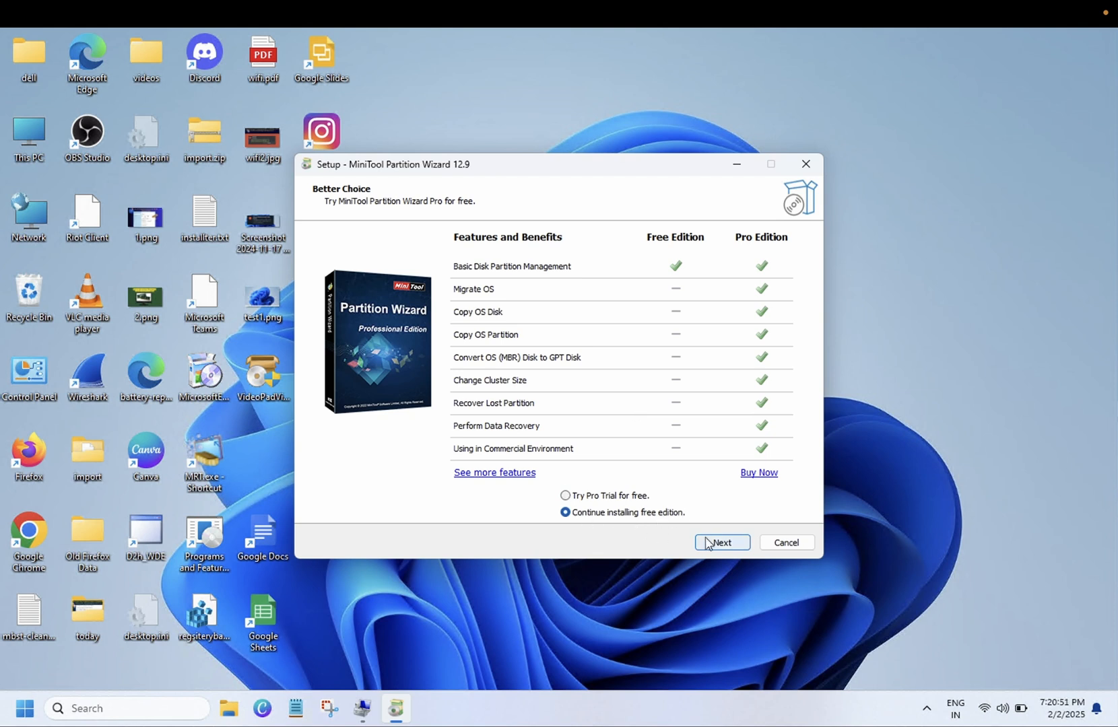
left_click(720, 543)
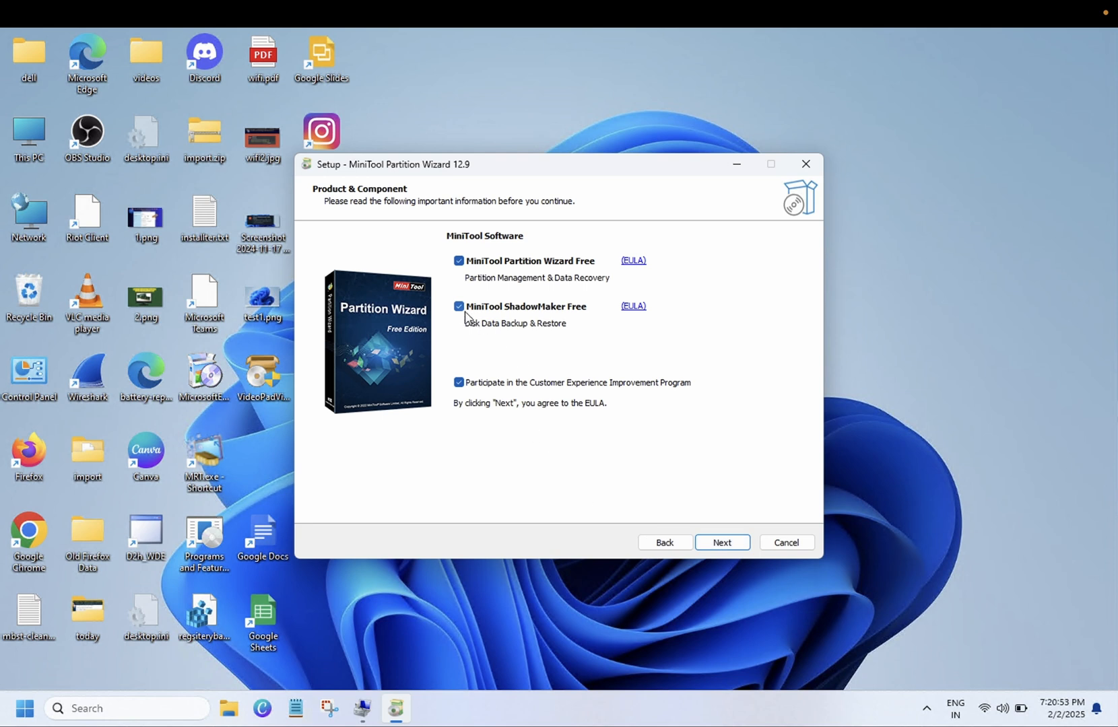
left_click(460, 306)
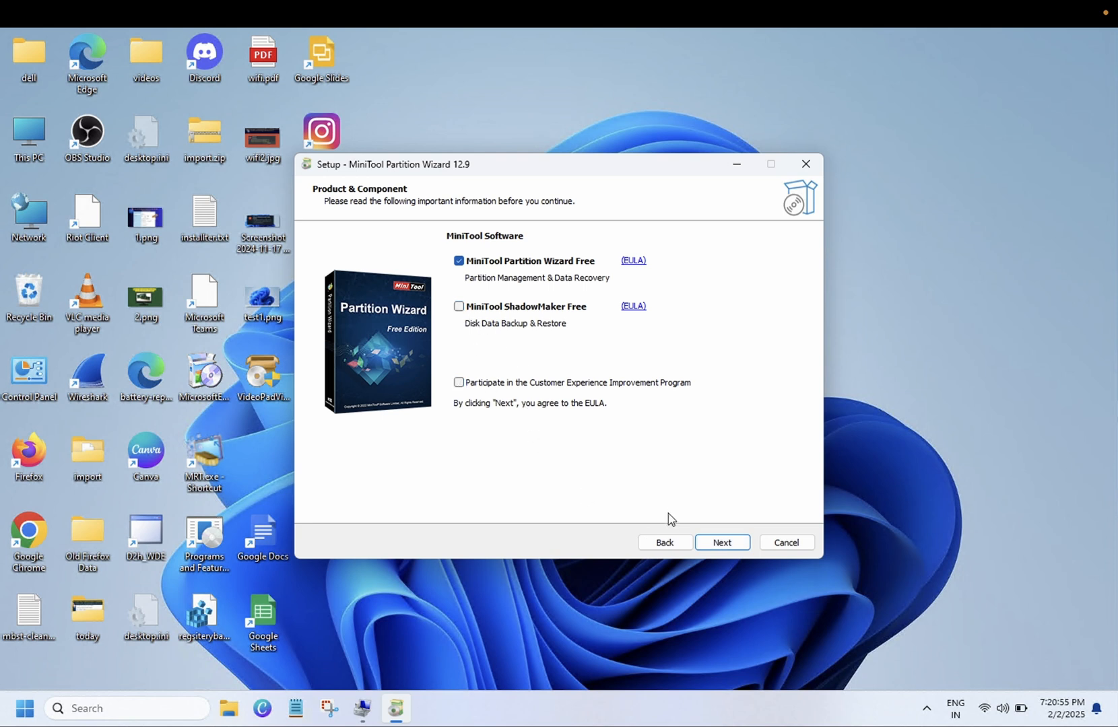
left_click(721, 543)
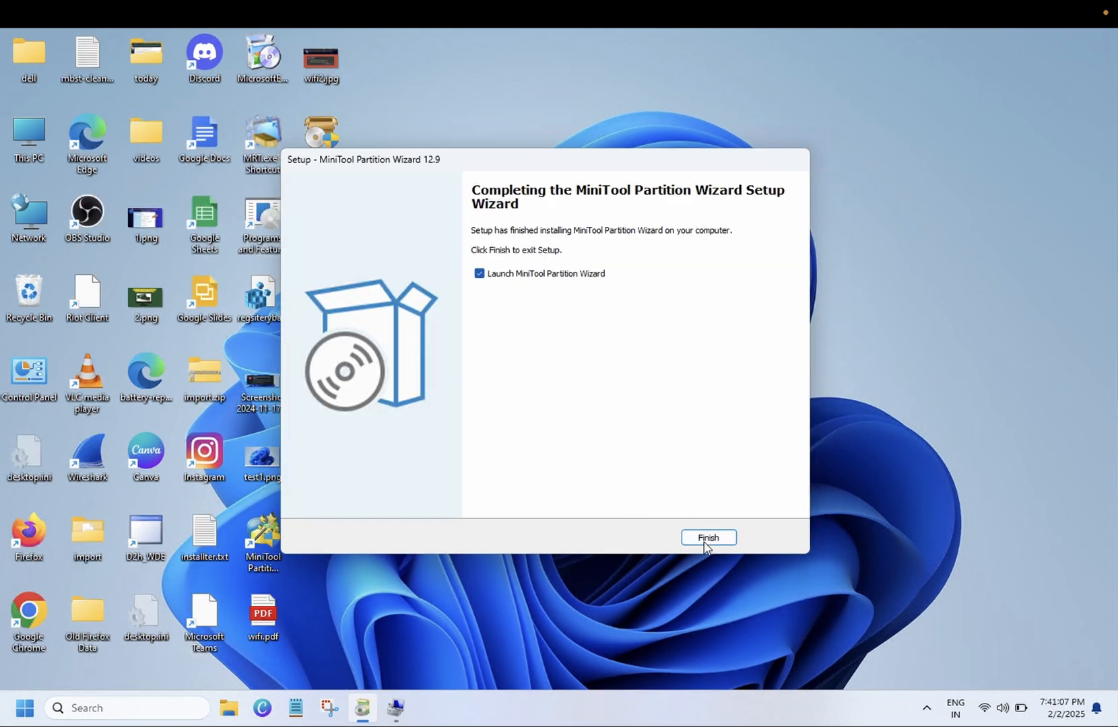
Finish setup and set Google Chrome to always open its web links
left_click(707, 536)
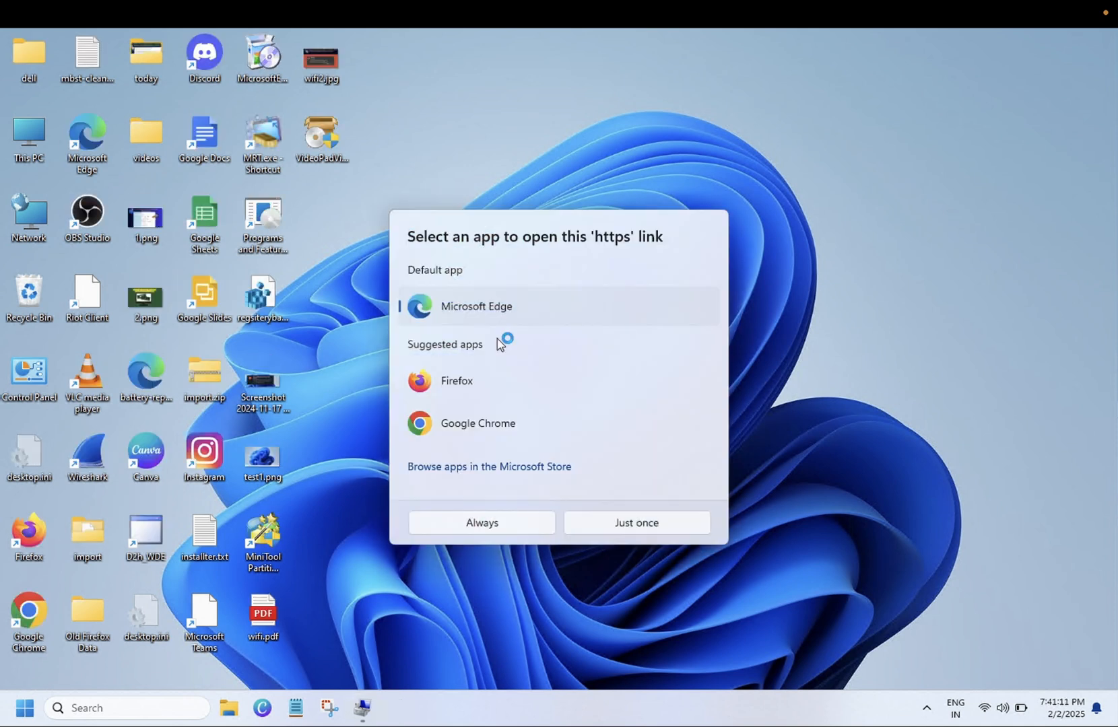
left_click(478, 423)
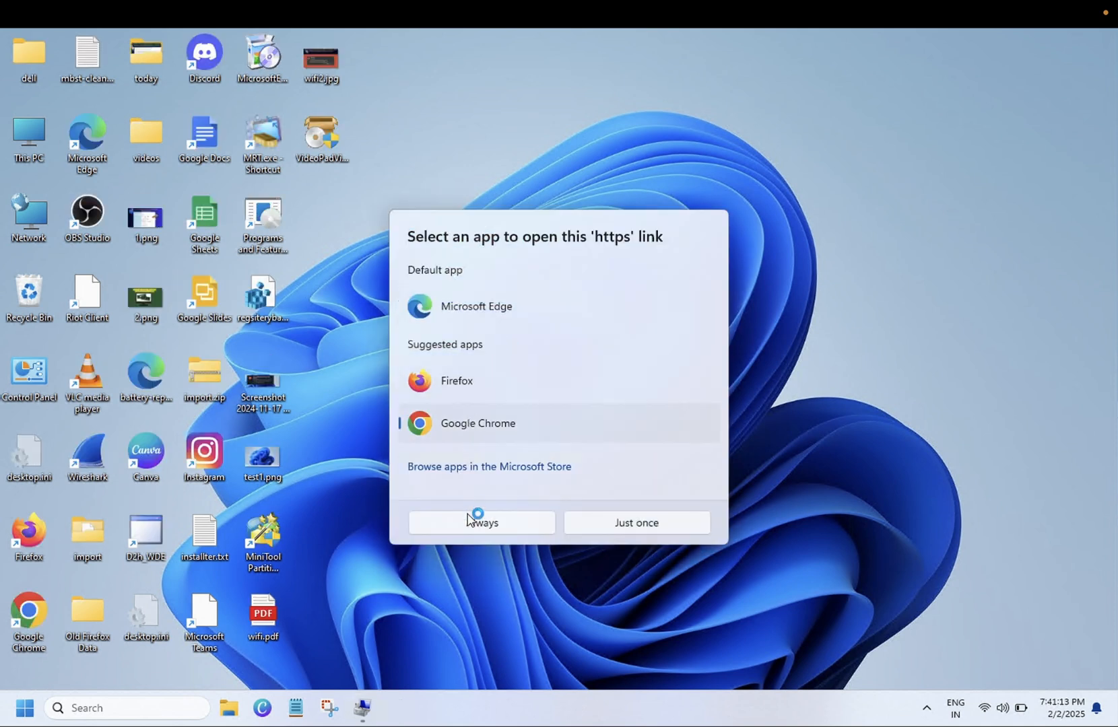
left_click(481, 521)
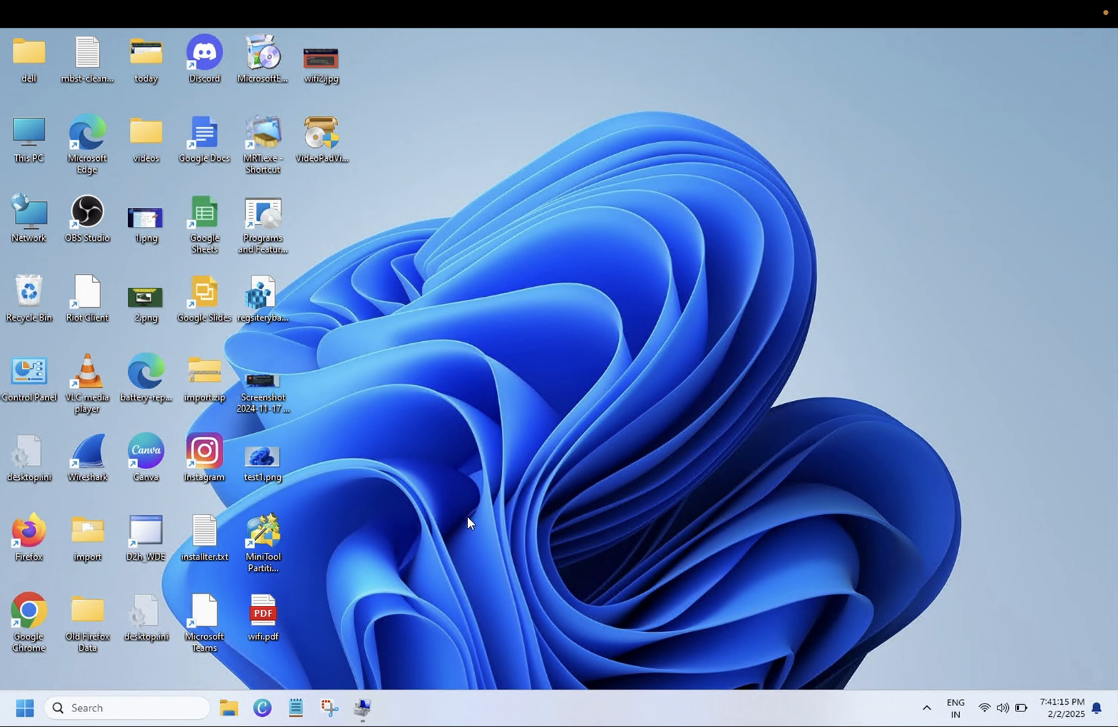
Launch Partition Wizard, close the System Booster popup, maximize, and select C: (122.63 GB)
double_click(263, 538)
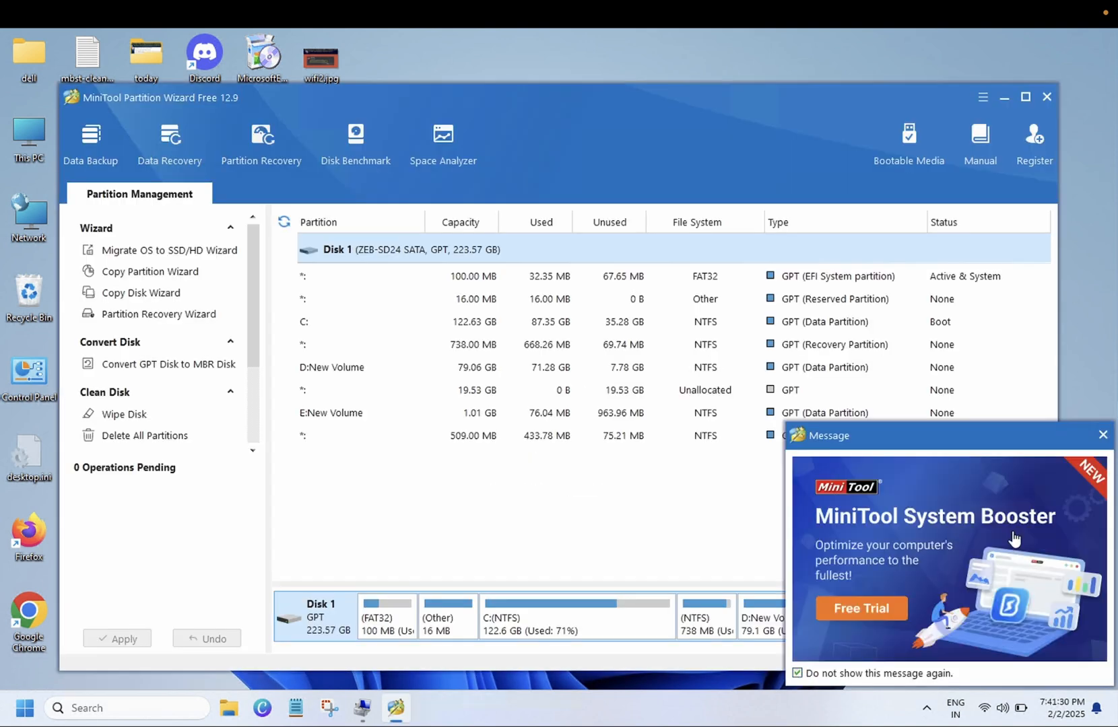
left_click(1102, 435)
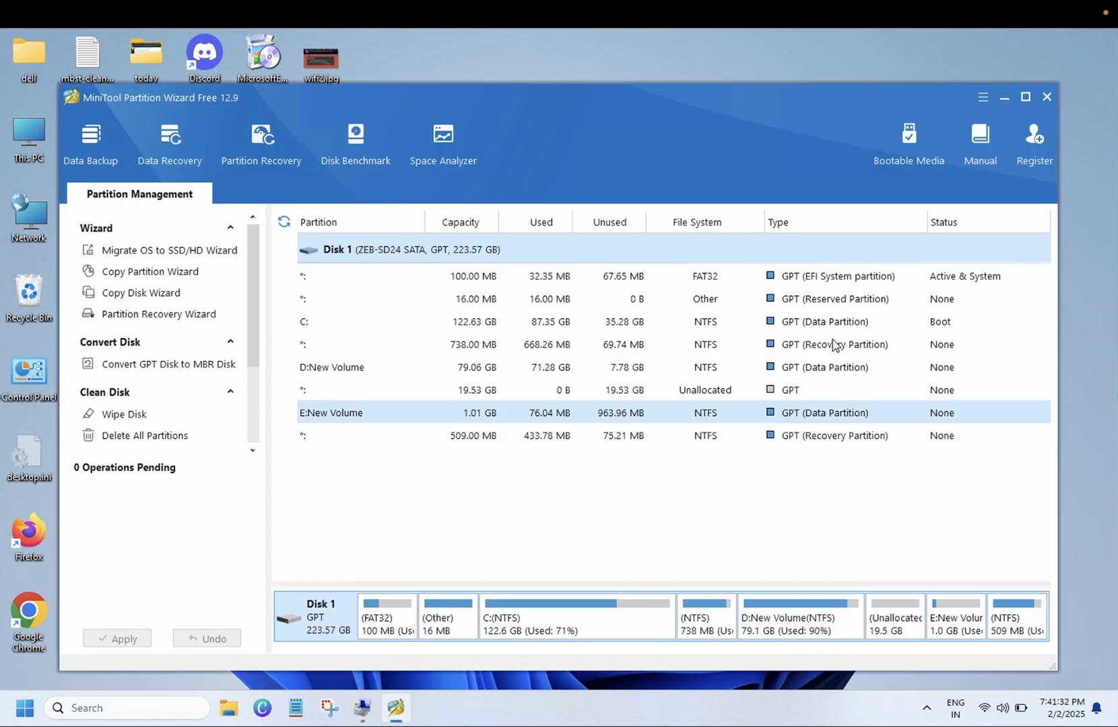
left_click(1025, 96)
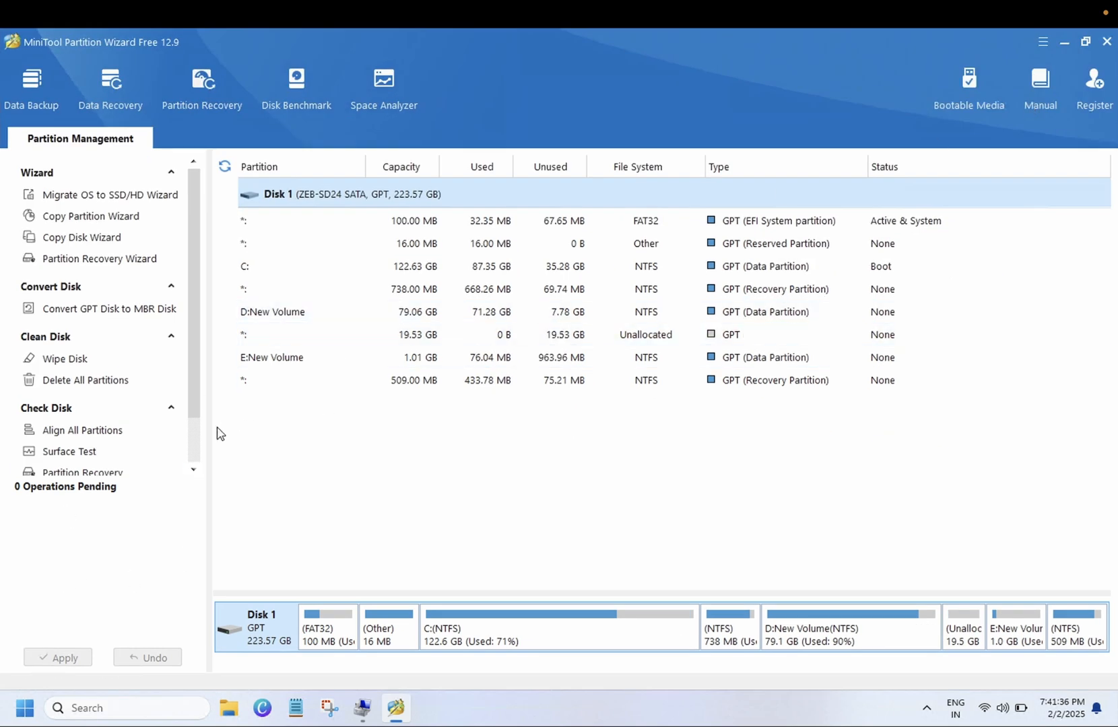
left_click(244, 266)
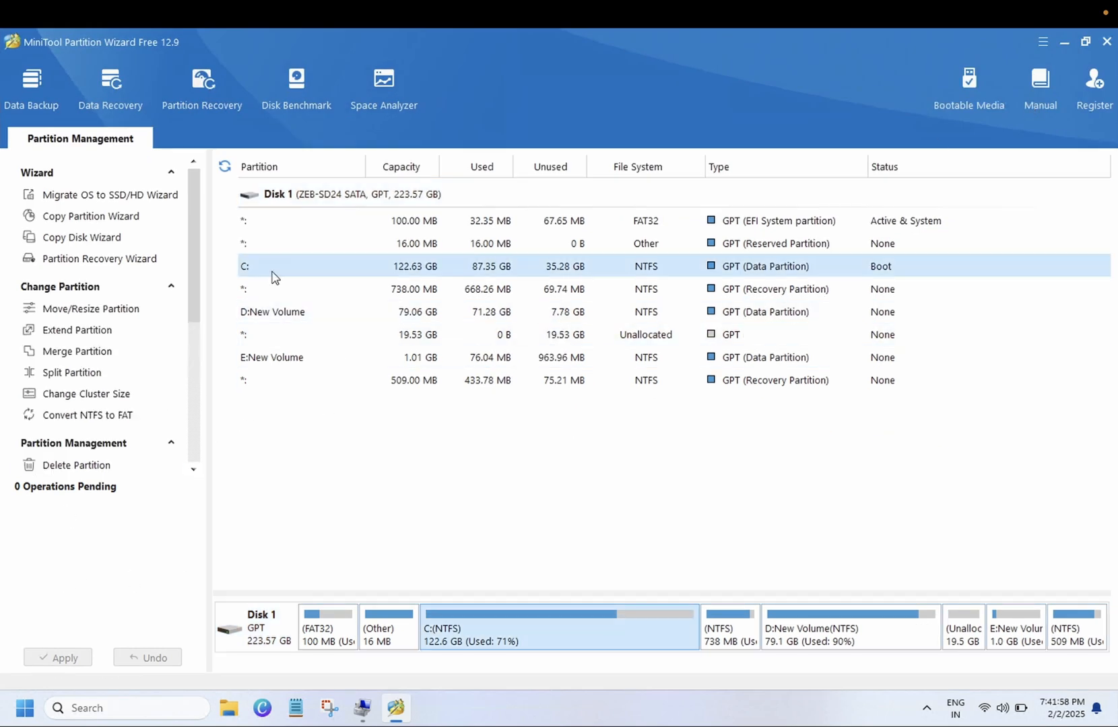
mouse_move(305, 267)
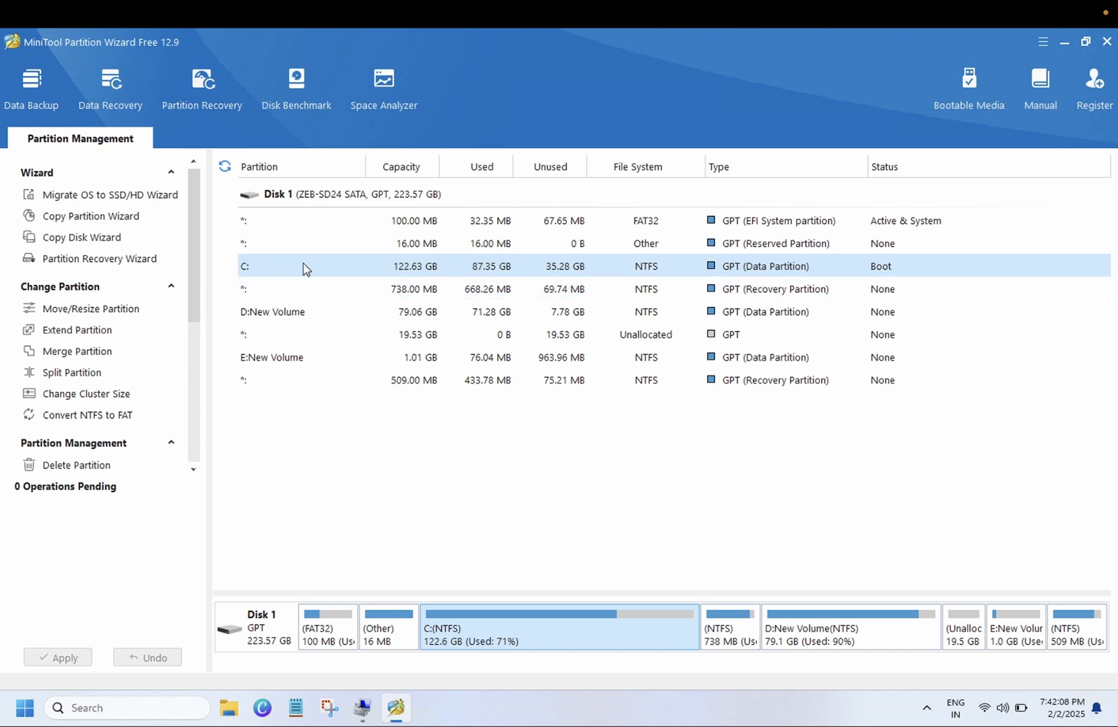
mouse_move(344, 272)
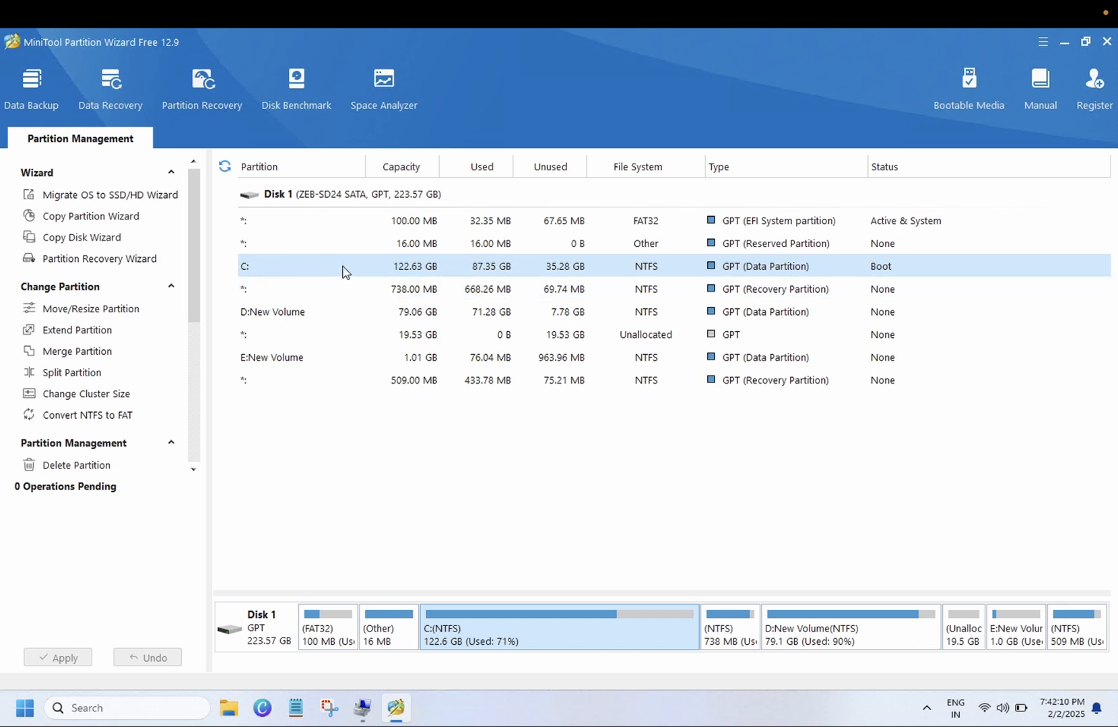
mouse_move(77, 329)
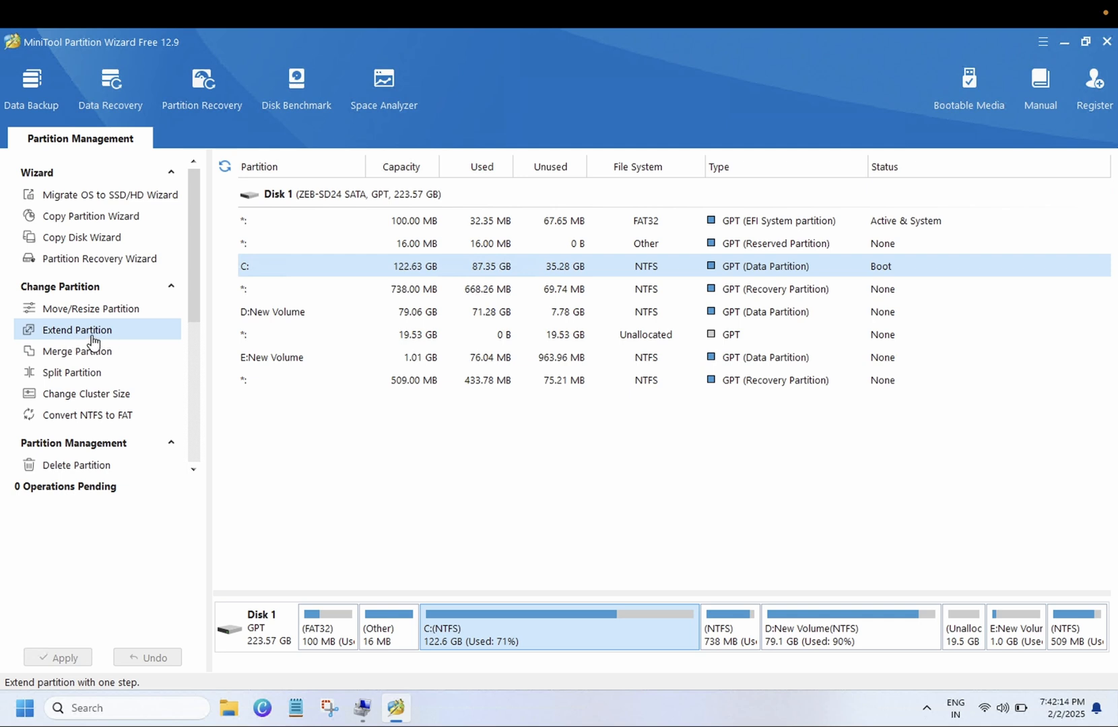
Extend C: with all 19.53 GB from the Unallocated area, making it 142.16 GB
left_click(77, 329)
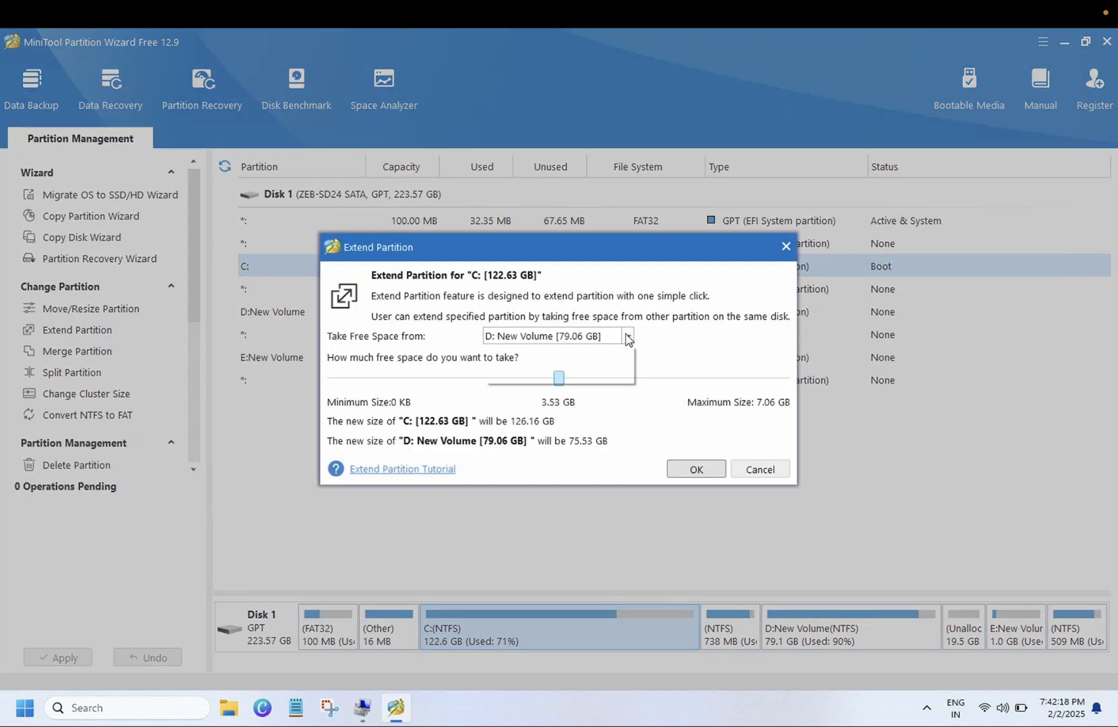
left_click(627, 336)
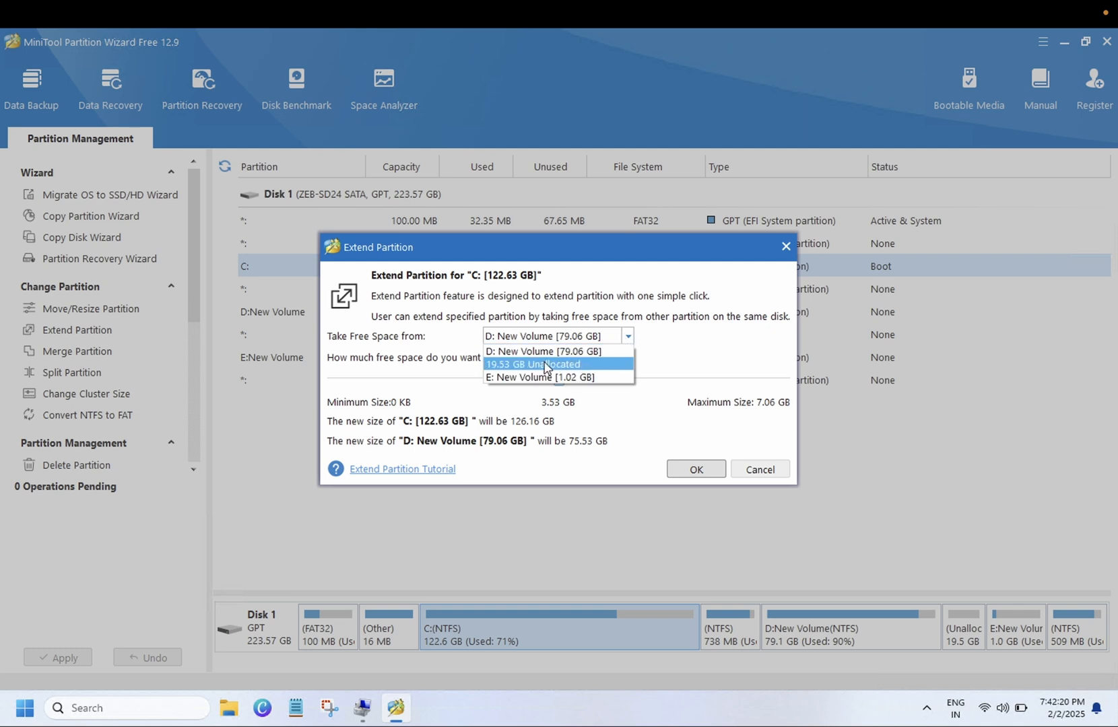
left_click(534, 364)
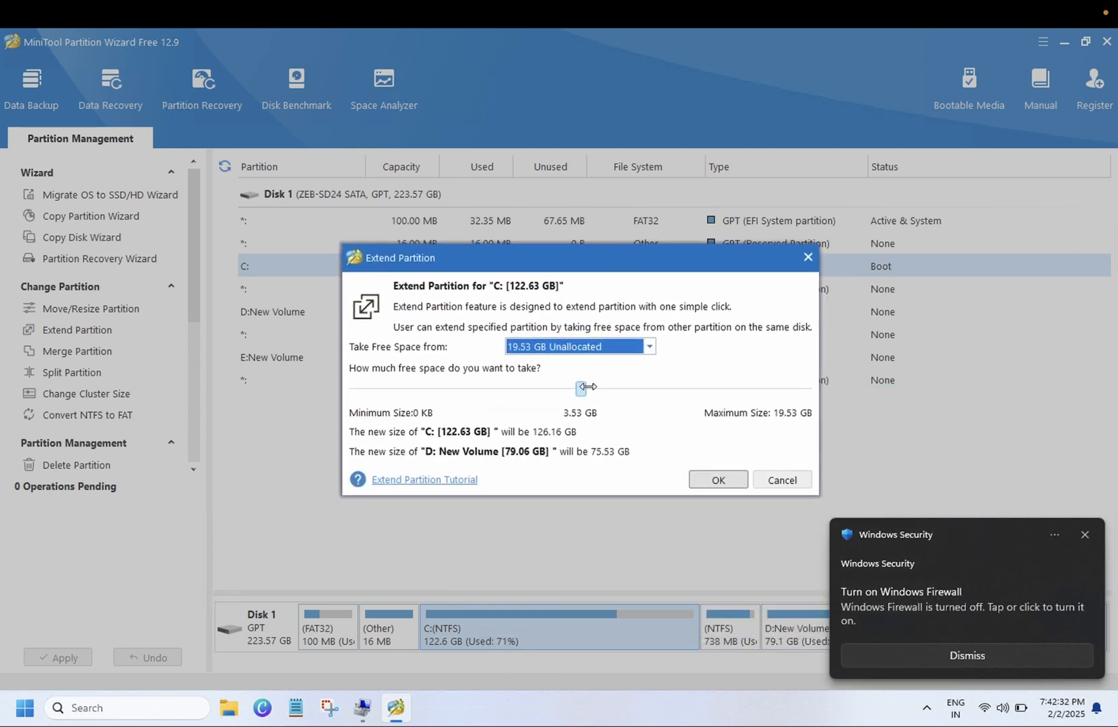
left_click(967, 654)
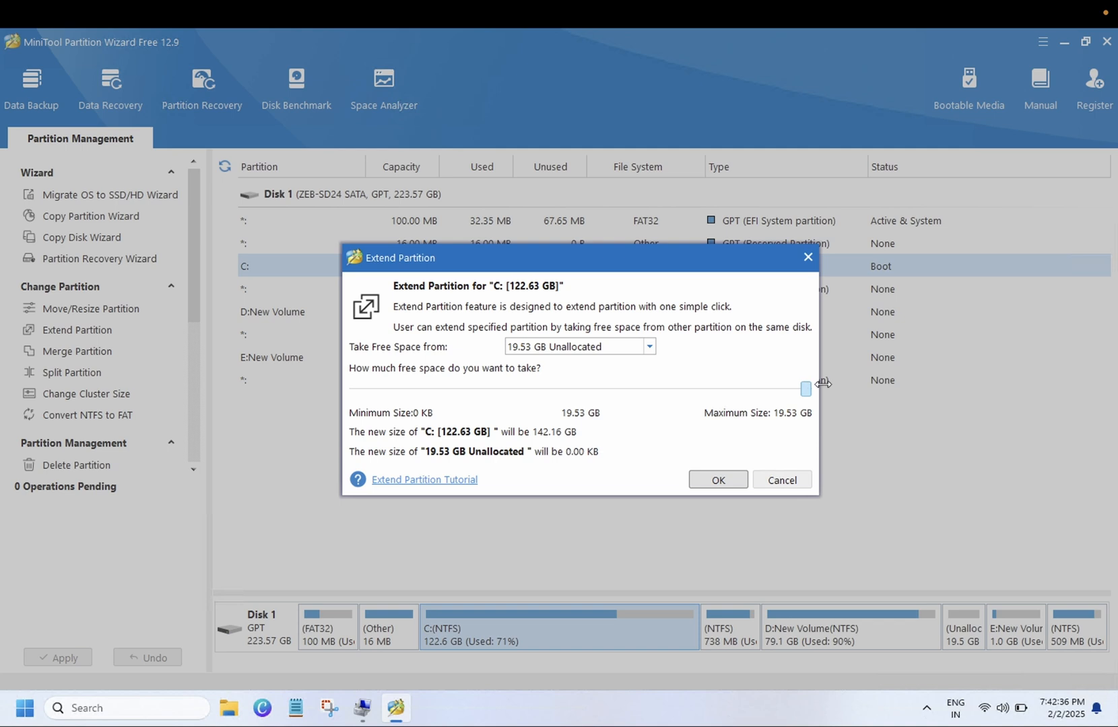
mouse_move(718, 480)
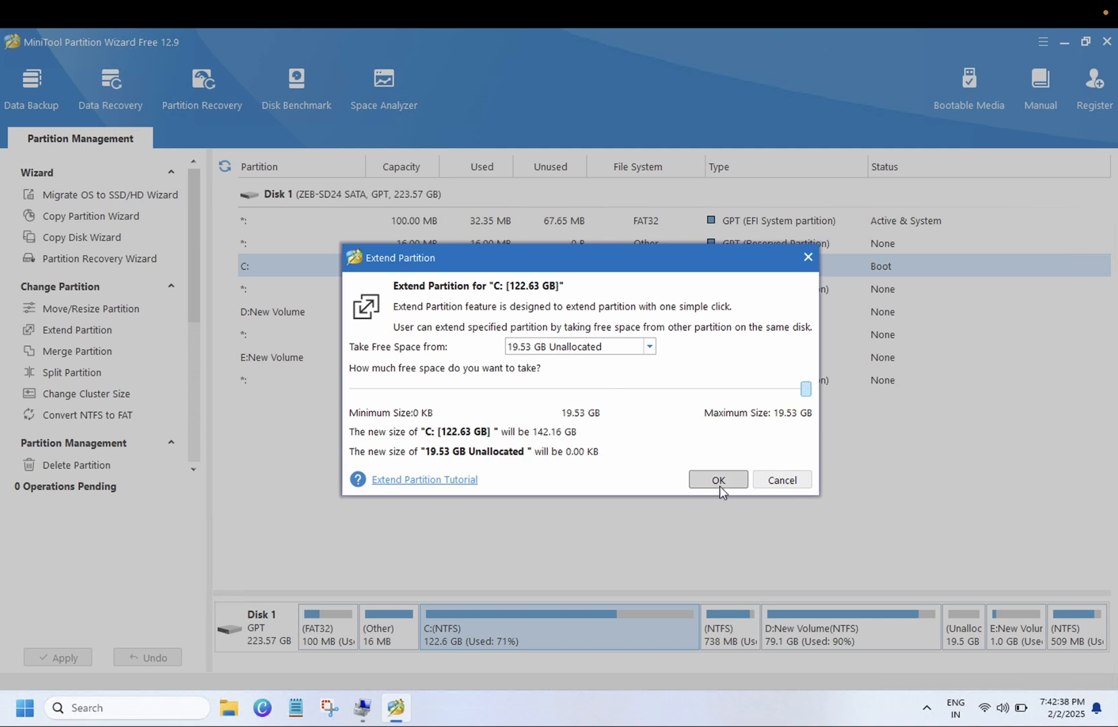
left_click(717, 479)
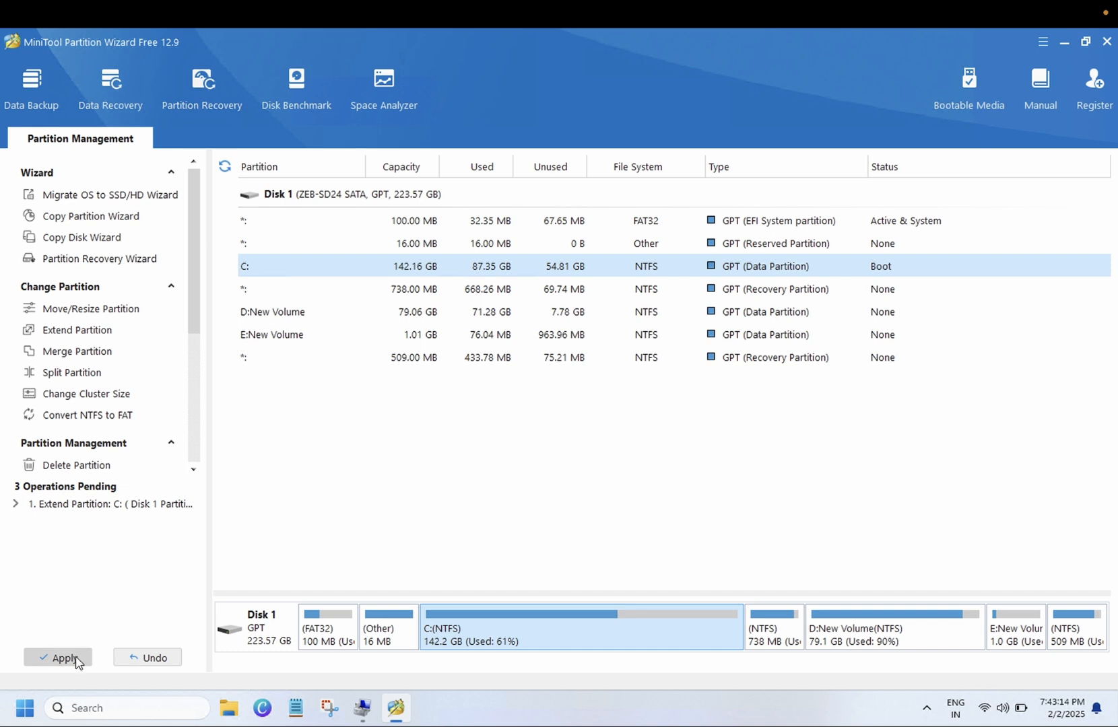
Apply the pending C: extension and restart now despite drive D: being in use
left_click(64, 657)
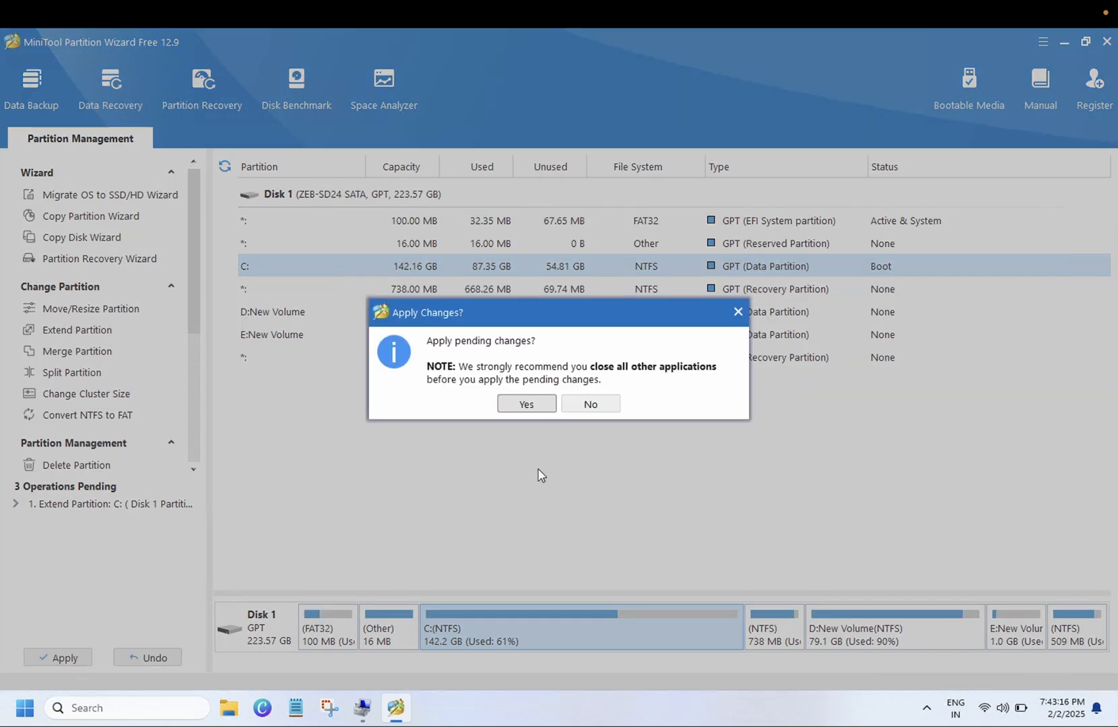
left_click(589, 403)
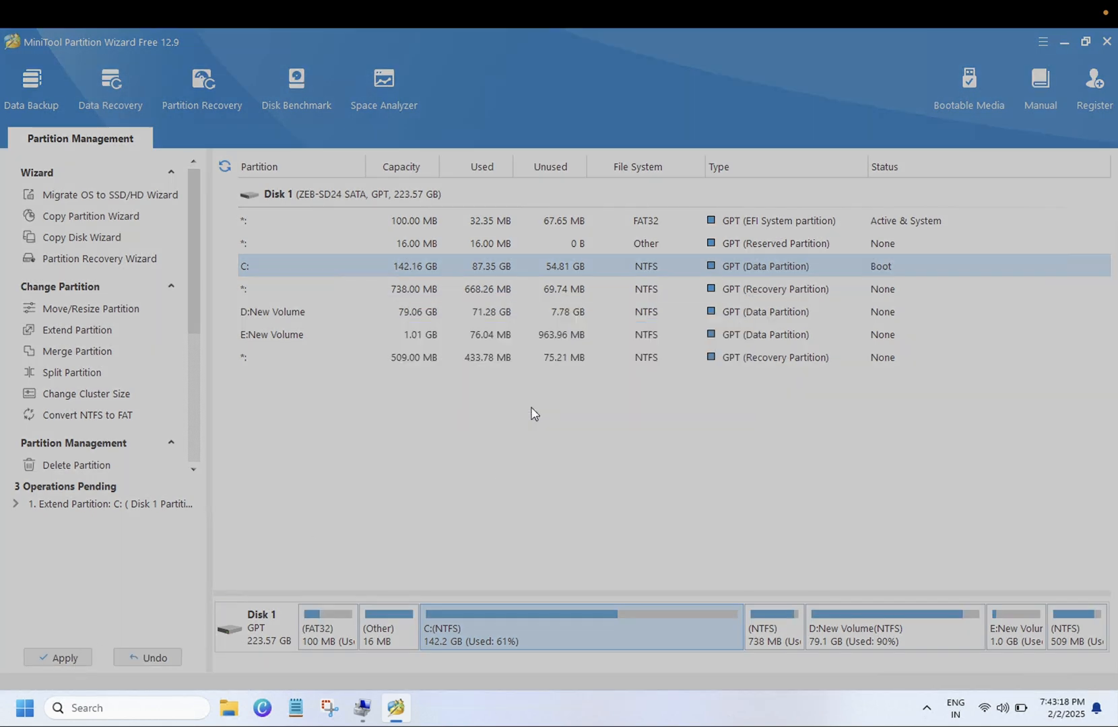
left_click(58, 657)
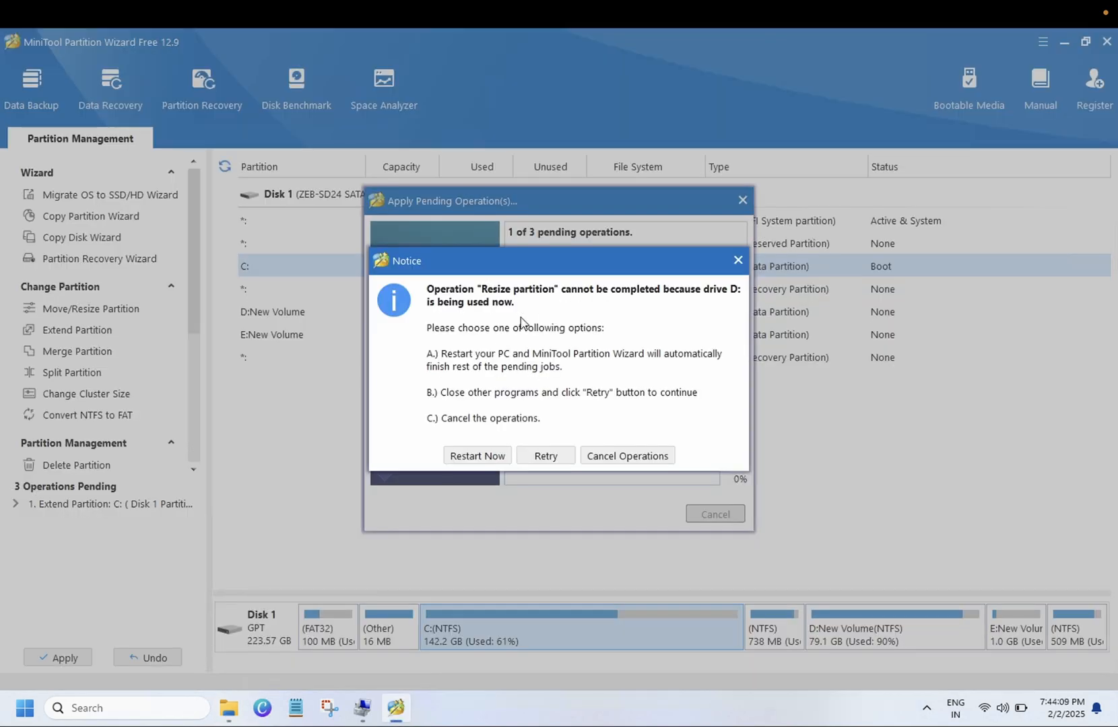
mouse_move(668, 363)
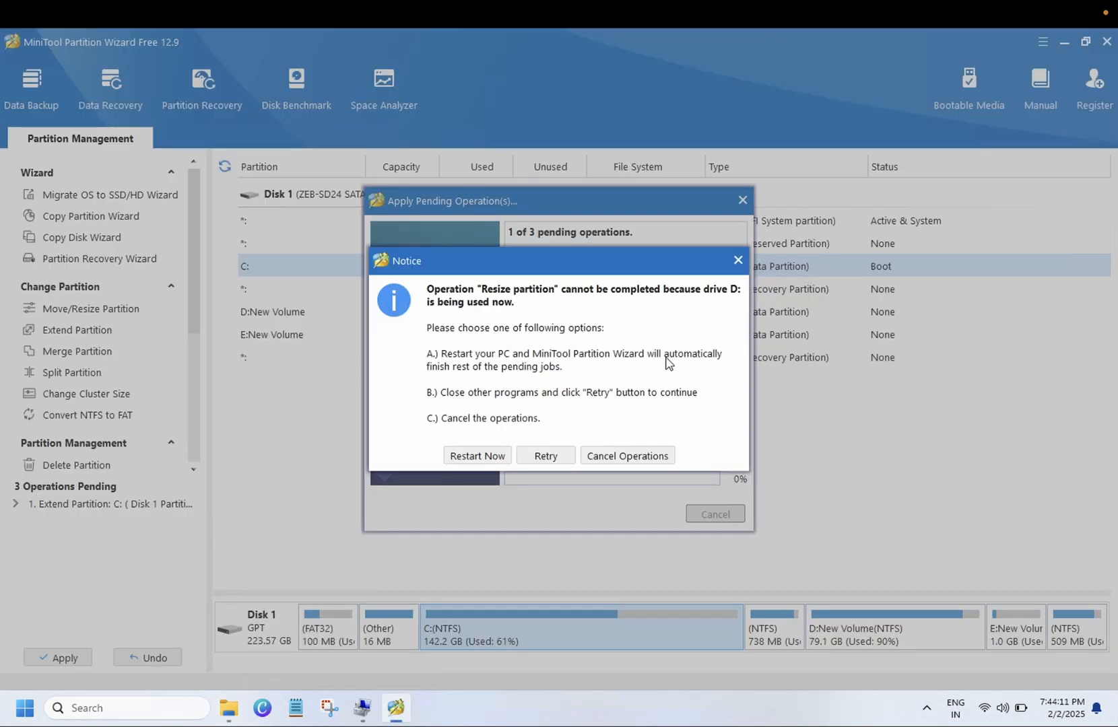
mouse_move(701, 364)
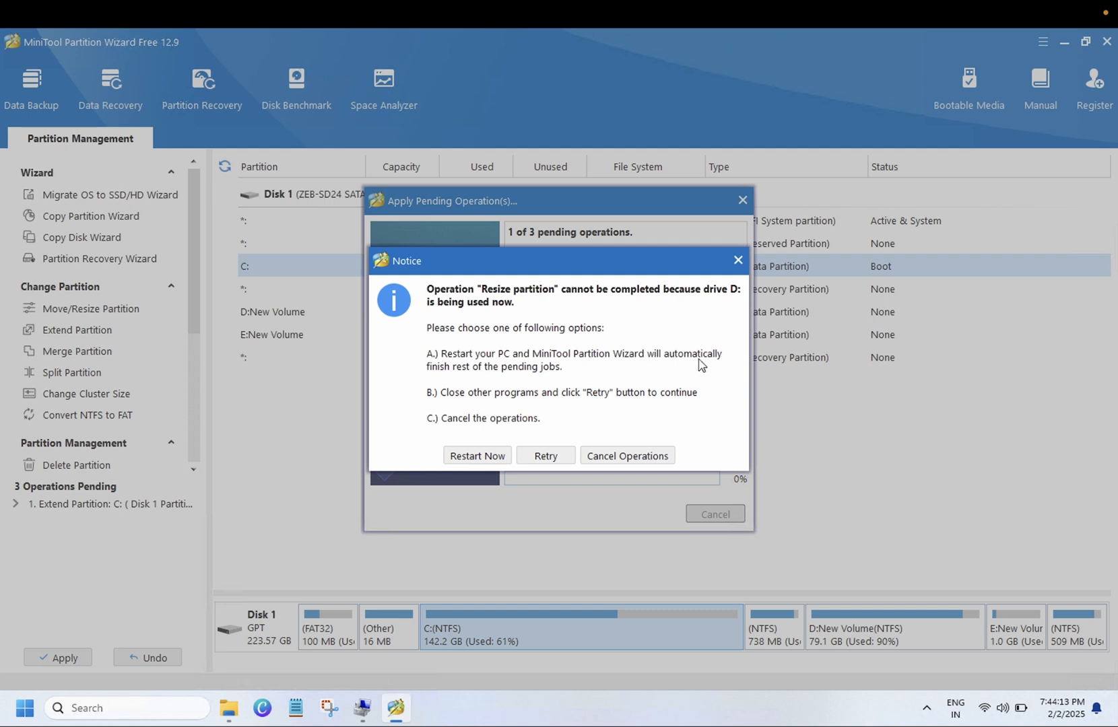
mouse_move(521, 379)
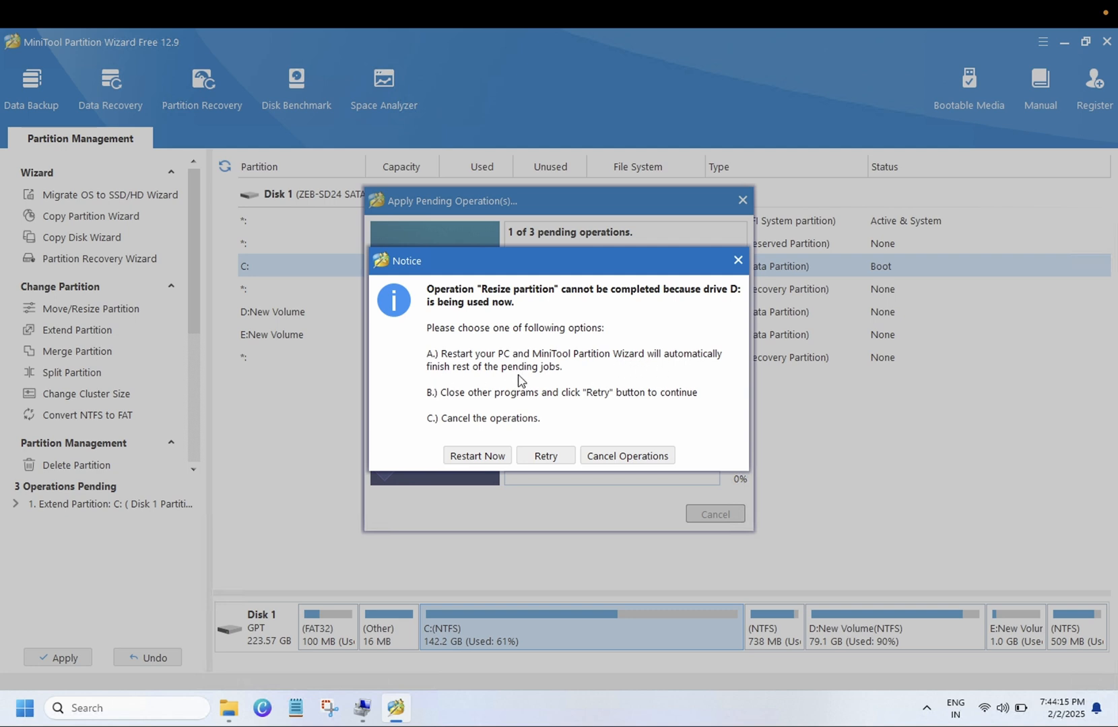
mouse_move(496, 452)
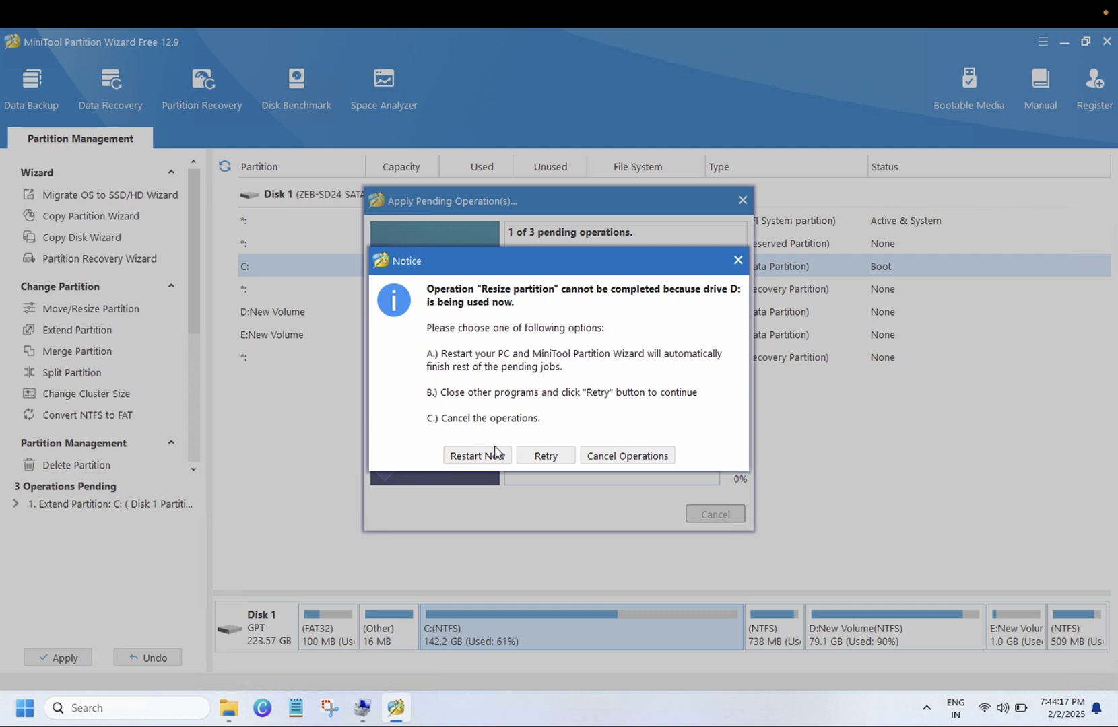
left_click(476, 455)
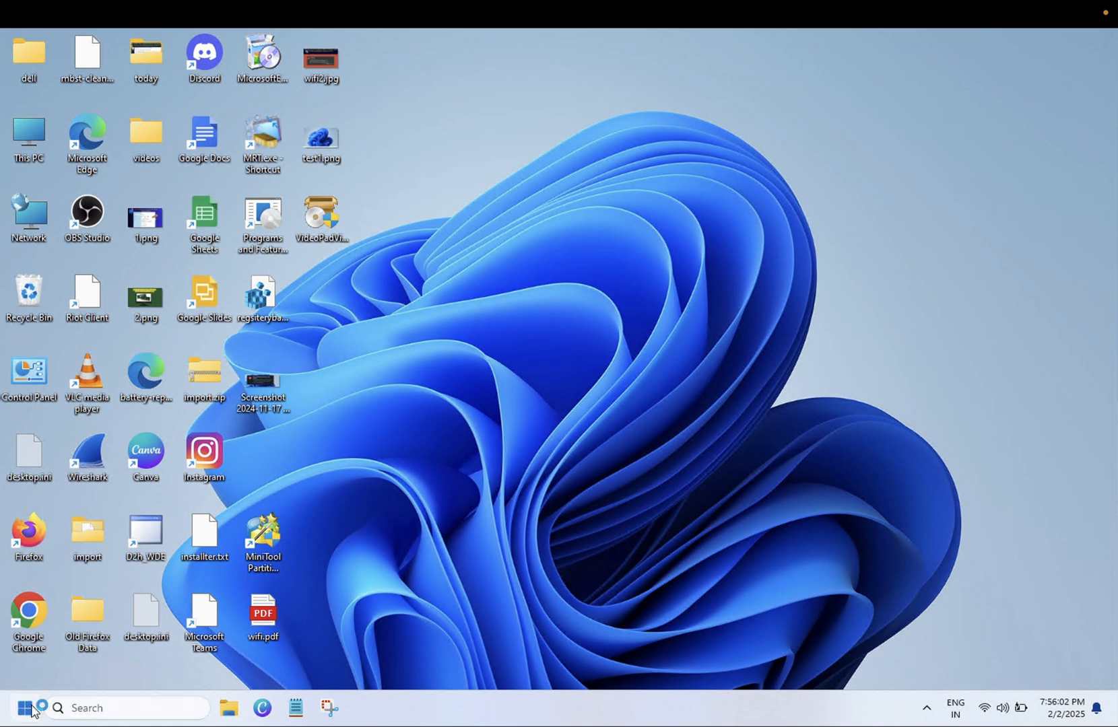
Open File Explorer from the taskbar after the restart
right_click(25, 708)
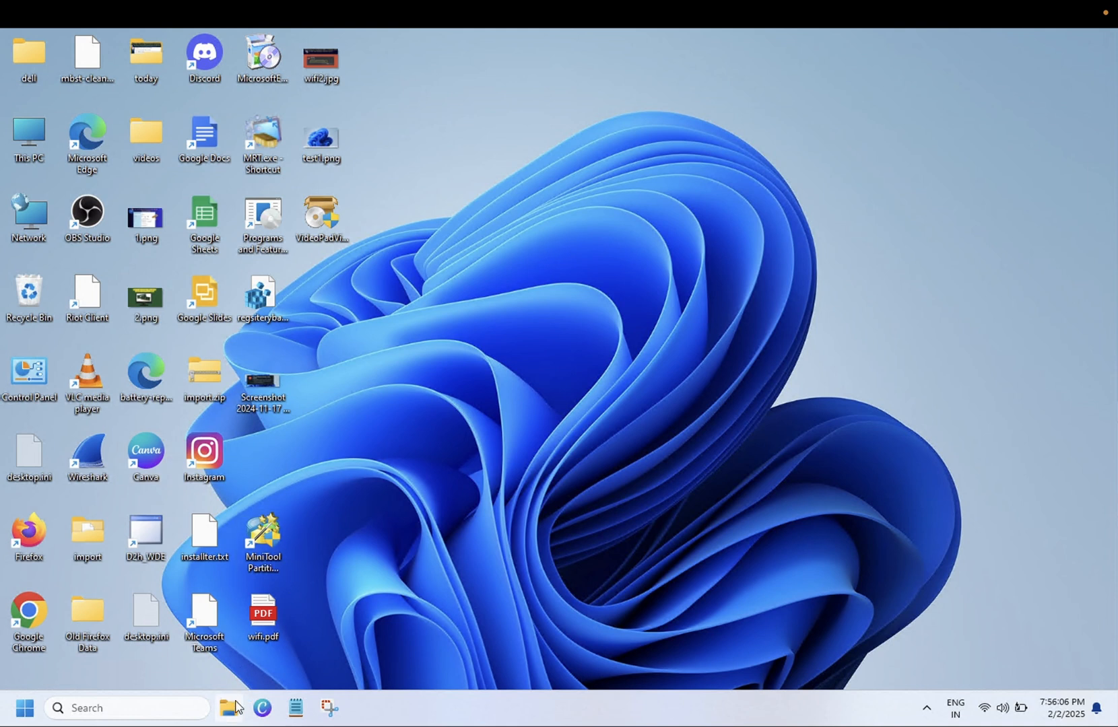
left_click(228, 707)
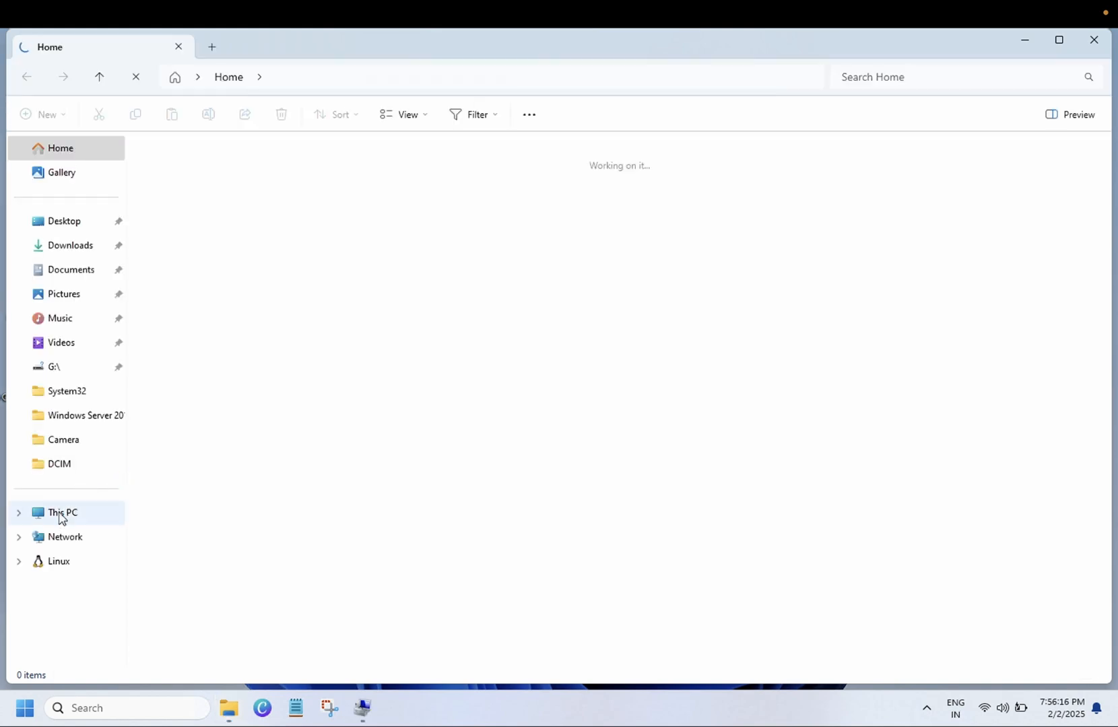
View This PC to confirm Local Disk (C:) totals 142 GB, then launch Computer Management
left_click(62, 512)
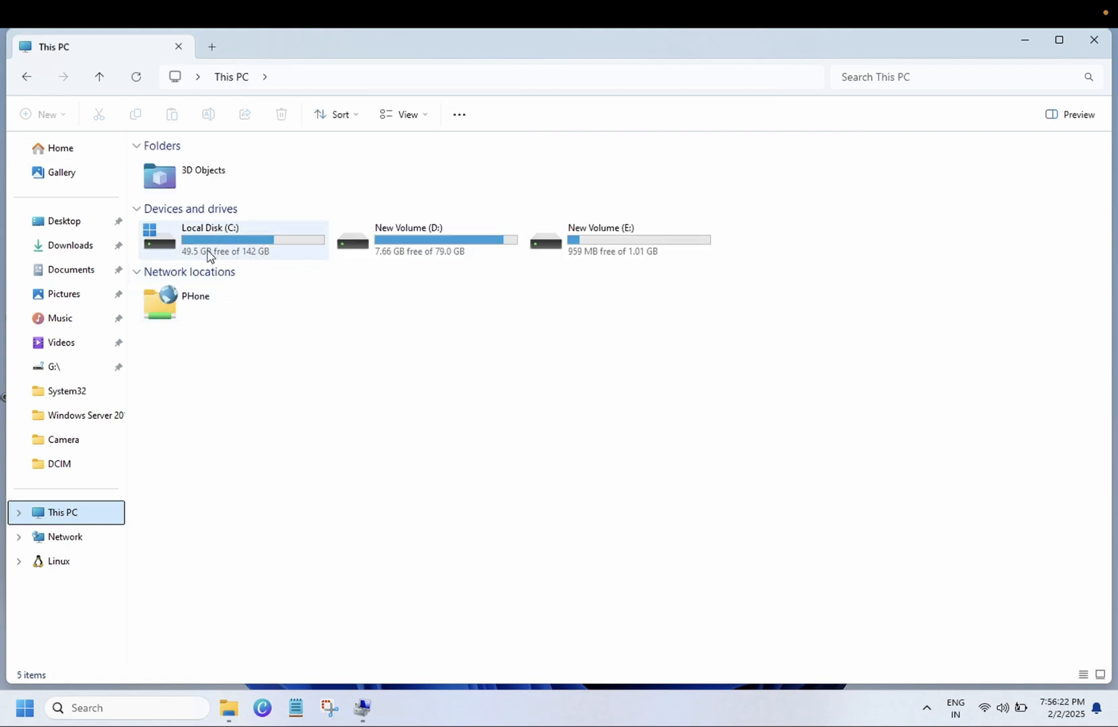
mouse_move(275, 257)
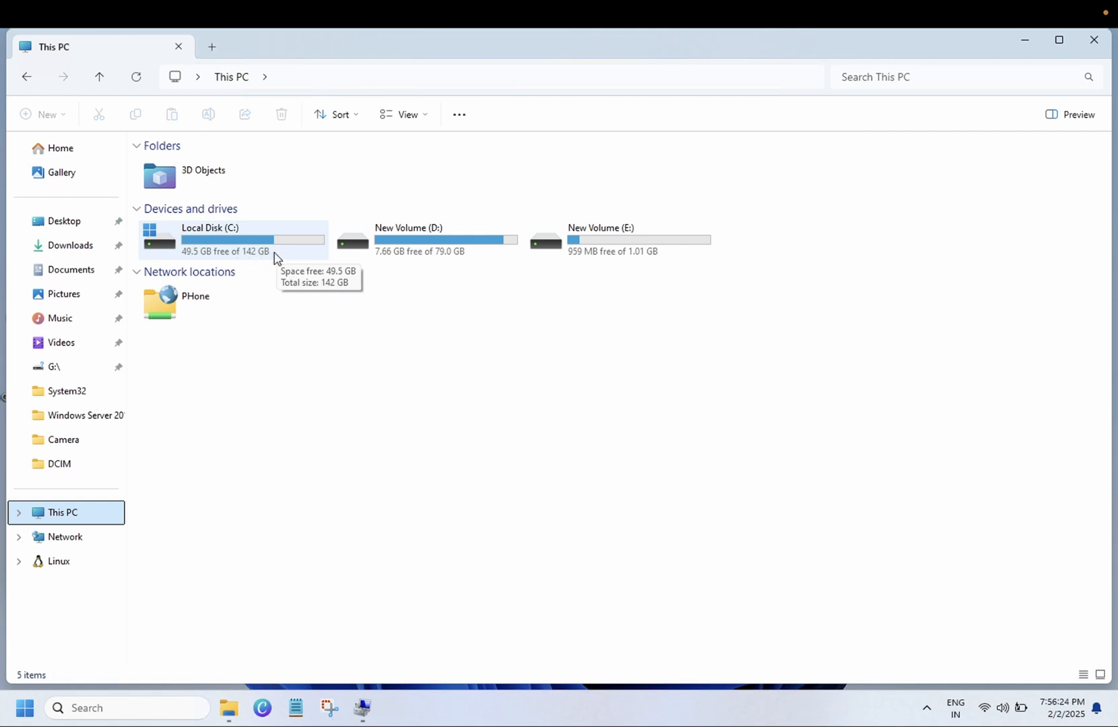
mouse_move(390, 629)
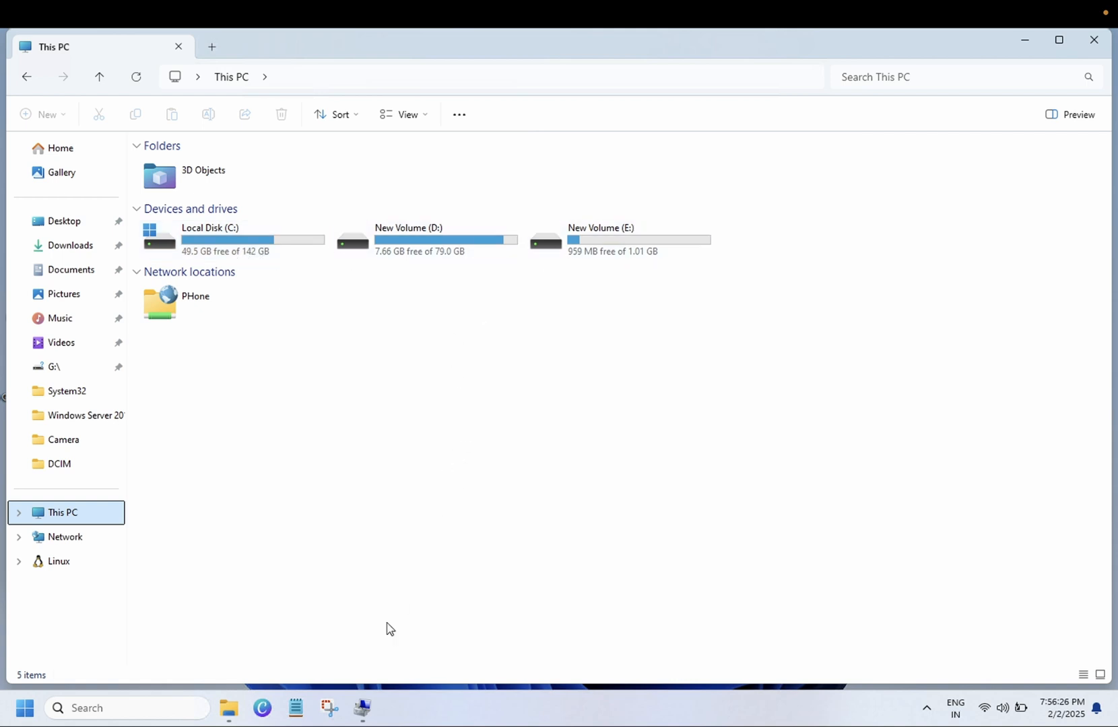
left_click(362, 708)
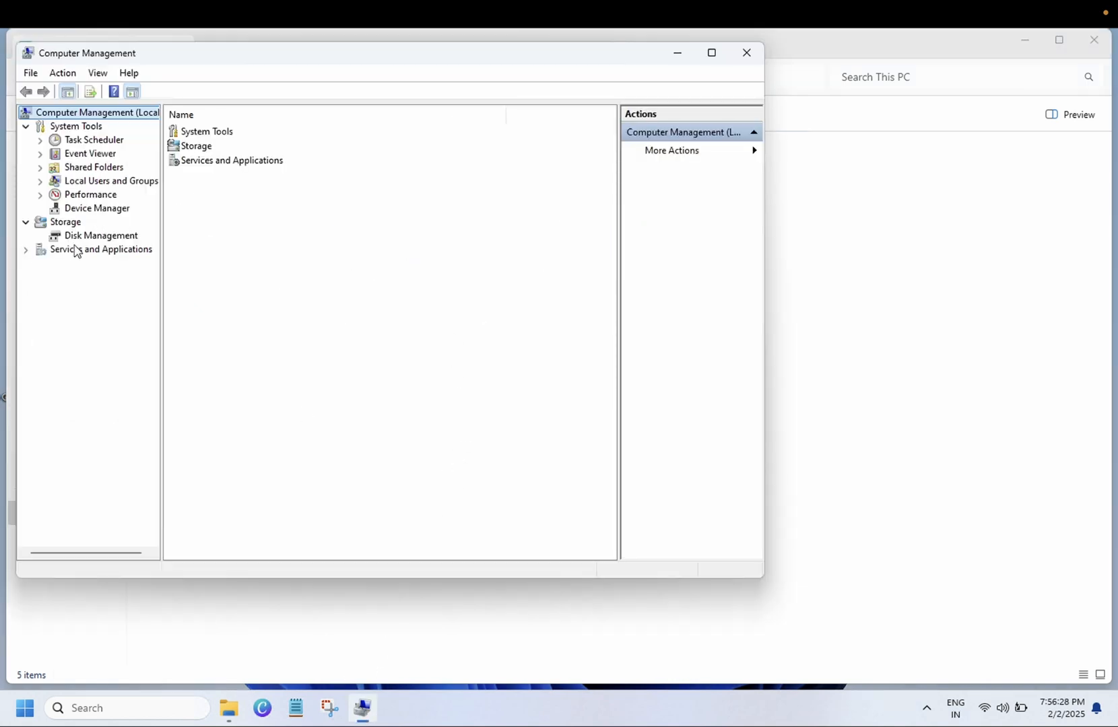
Inspect the recovery, D: and 142.16 GB C: partitions in Disk Management, then close it
left_click(100, 235)
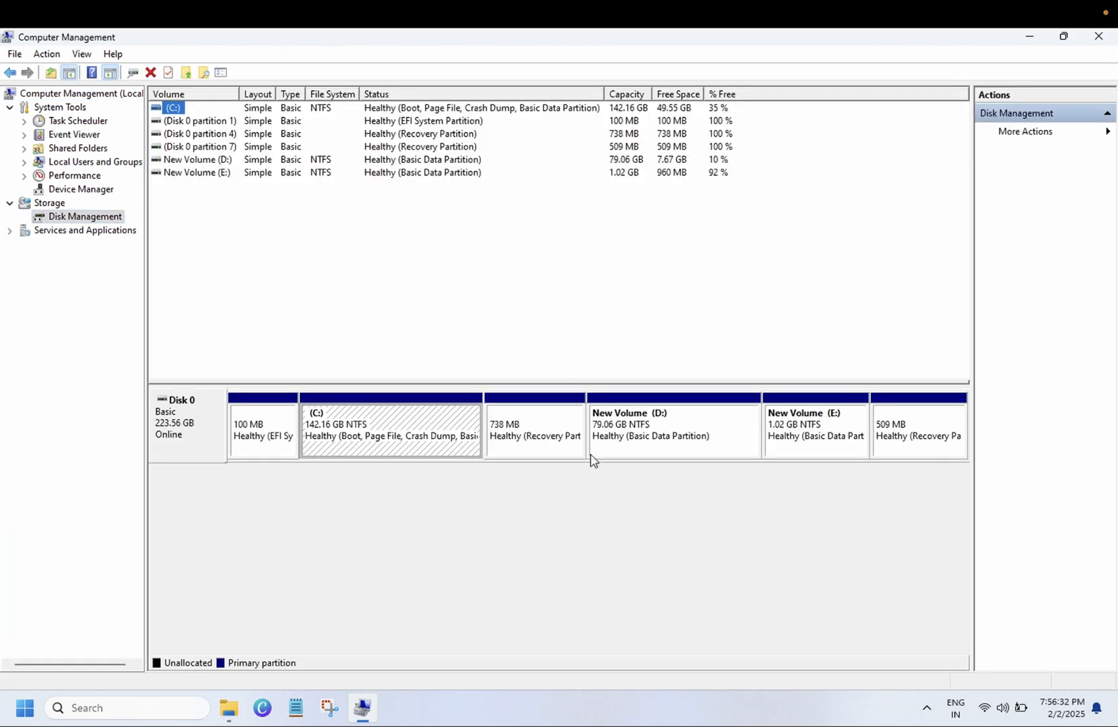
left_click(534, 428)
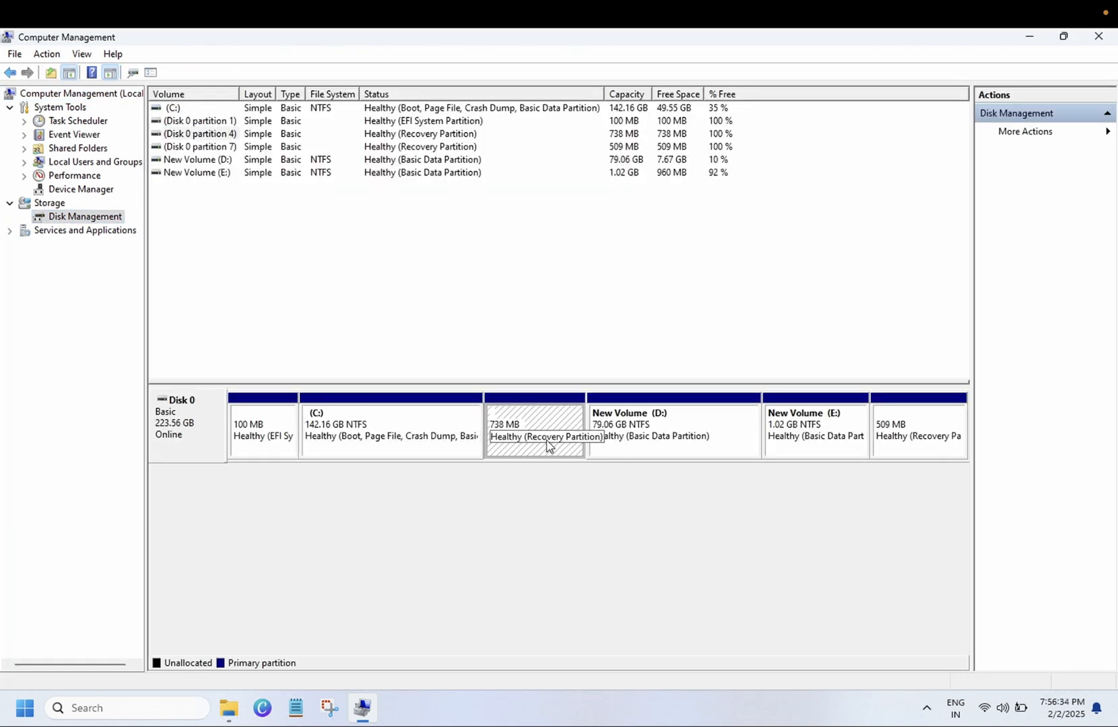
left_click(670, 428)
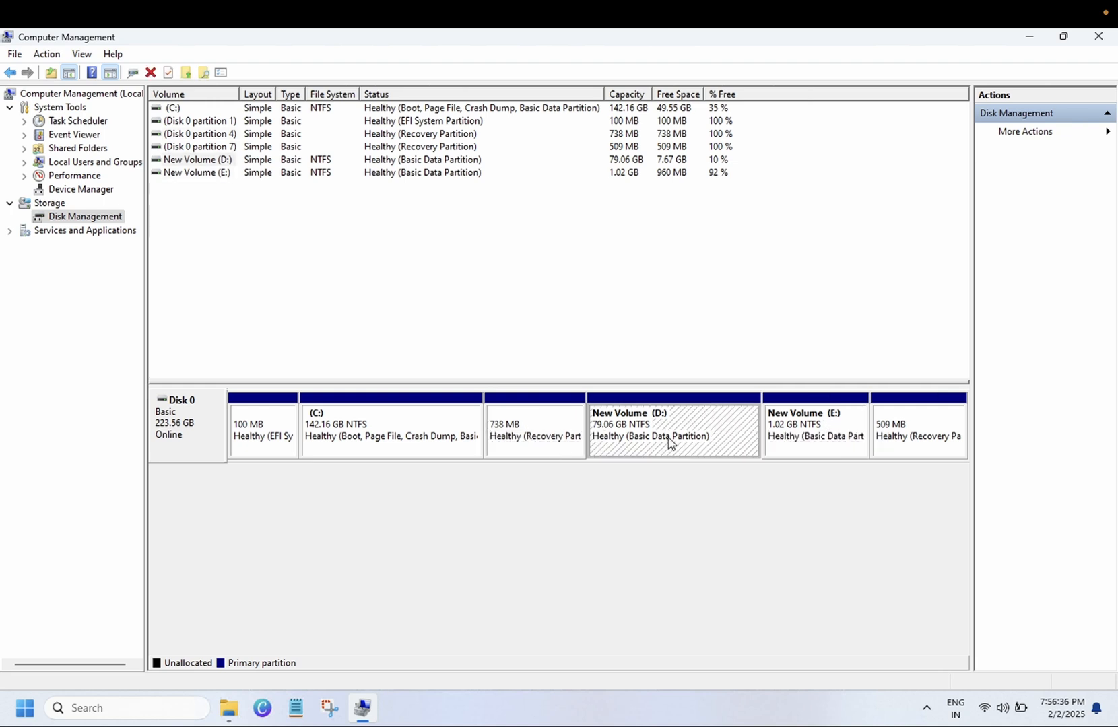
left_click(391, 428)
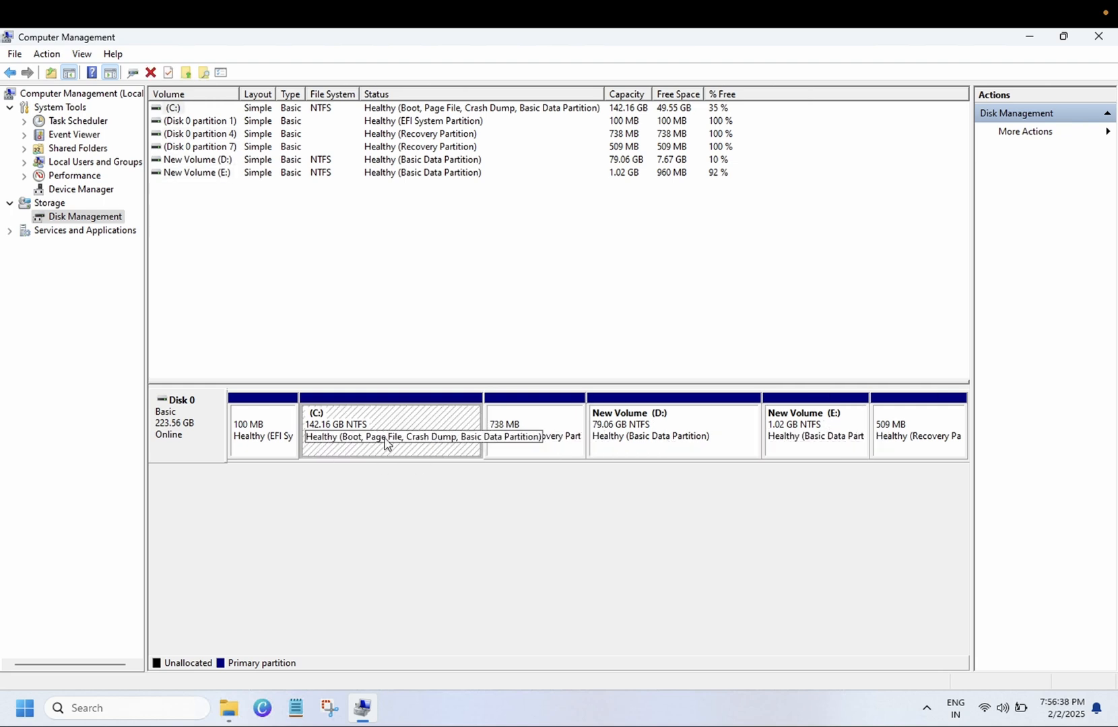
left_click(228, 708)
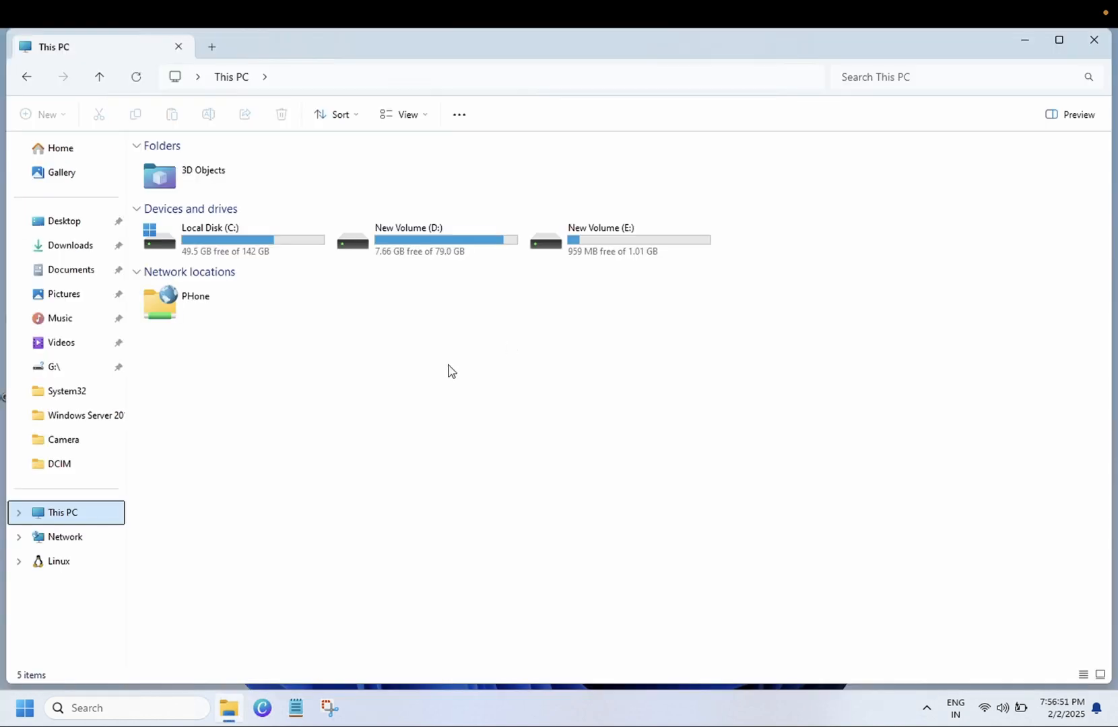
mouse_move(268, 276)
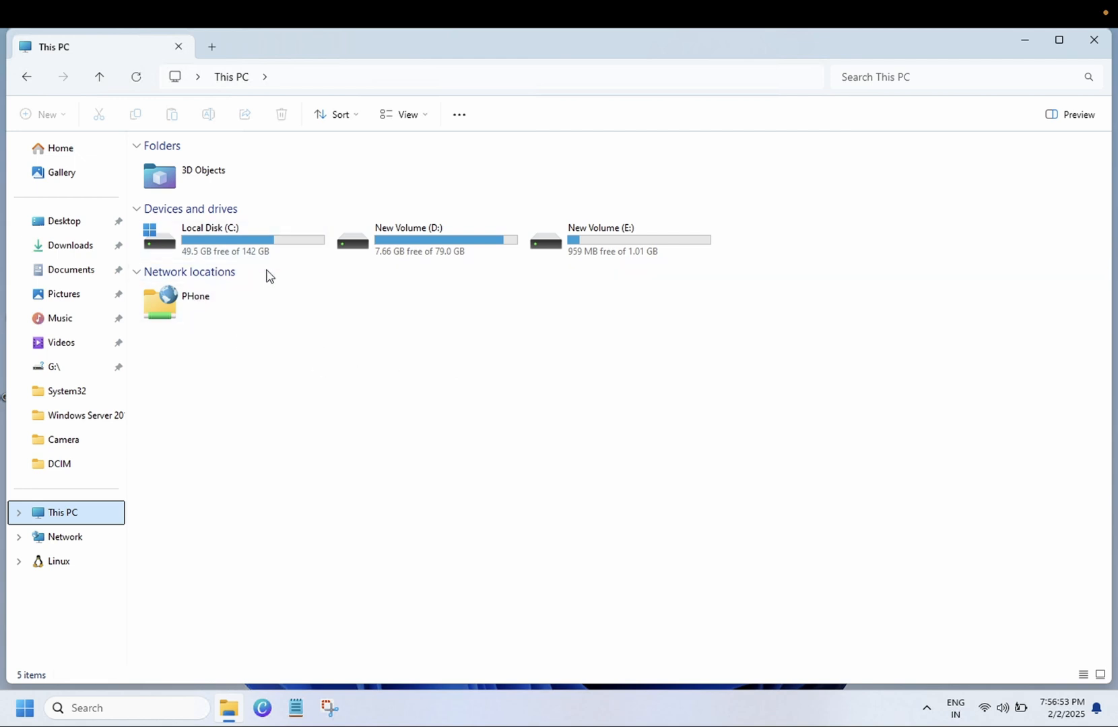
mouse_move(1093, 60)
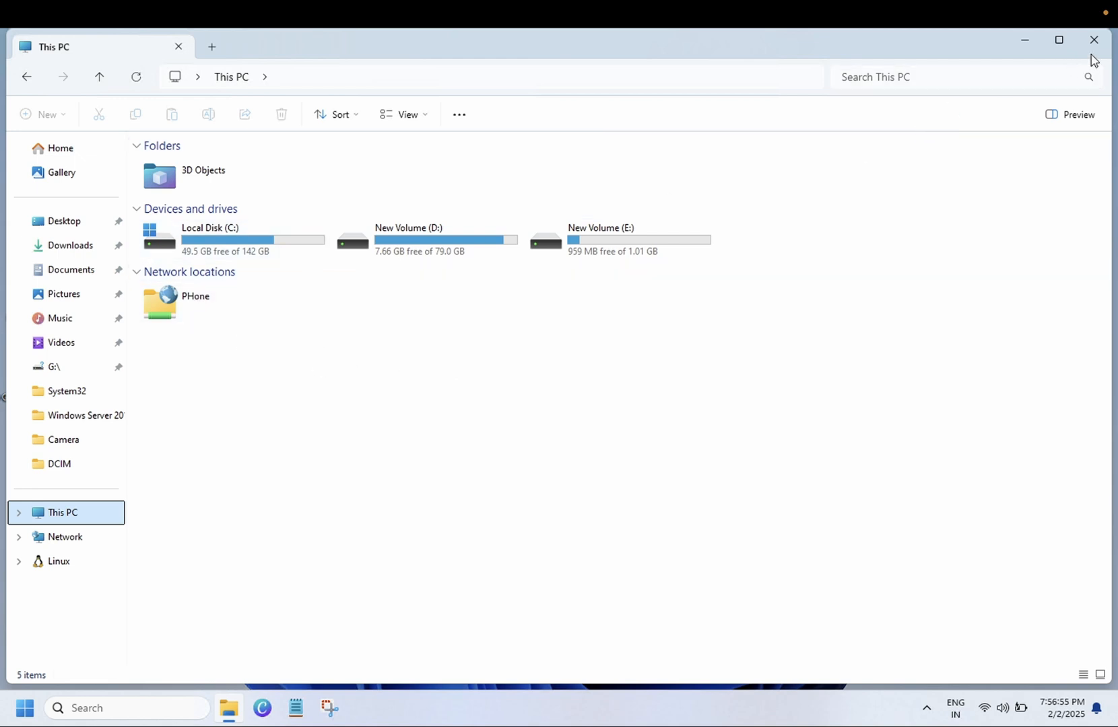